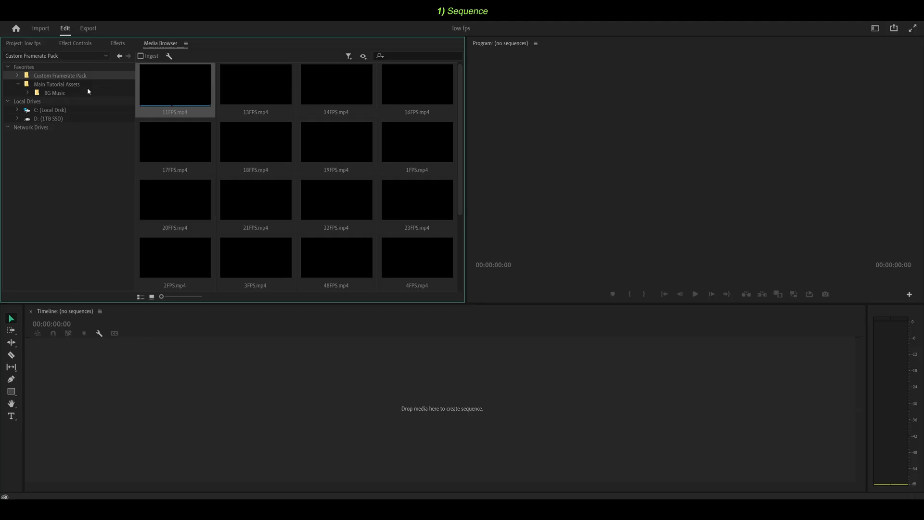
- Create a sequence from 18FPS.mp4 and enable Maximum Render Quality in Sequence Settings
click(256, 141)
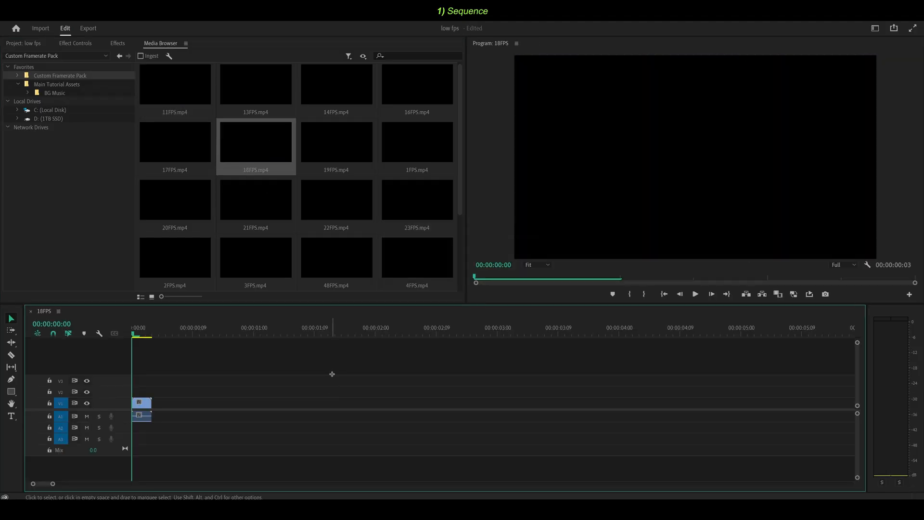
click(24, 44)
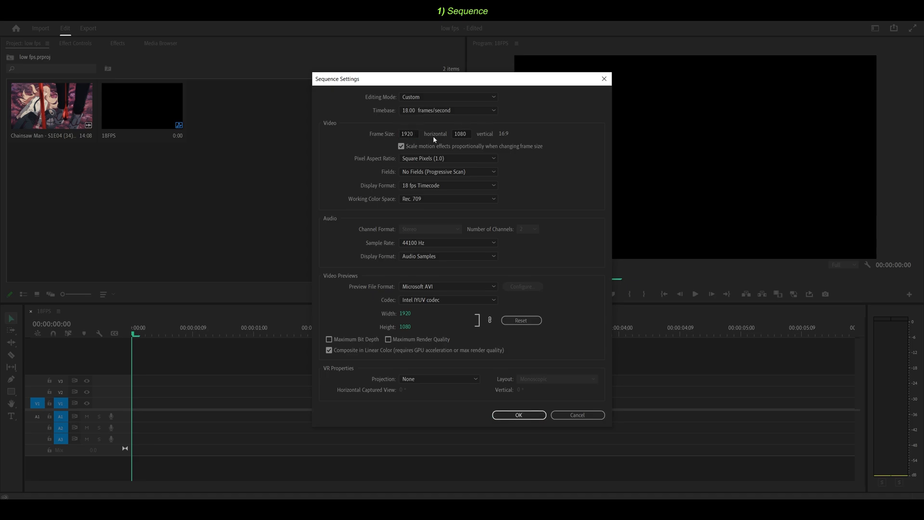
mouse_move(439, 257)
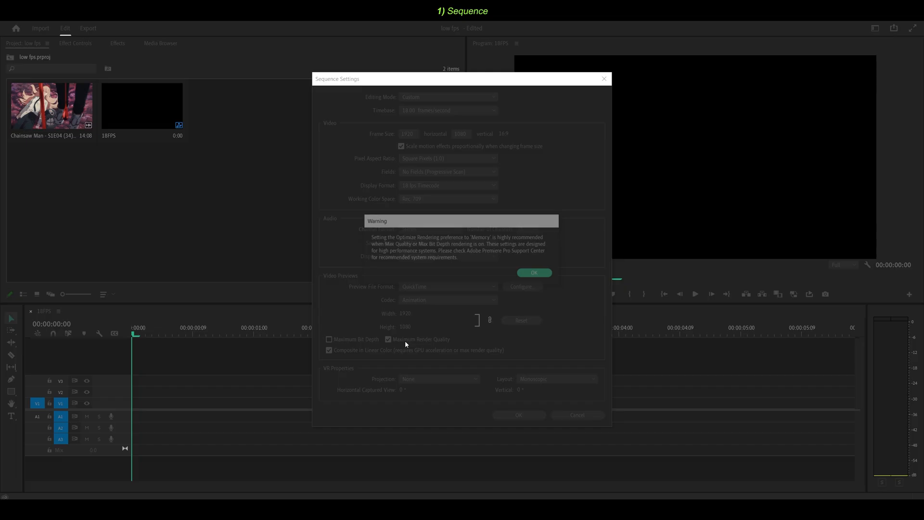
click(447, 299)
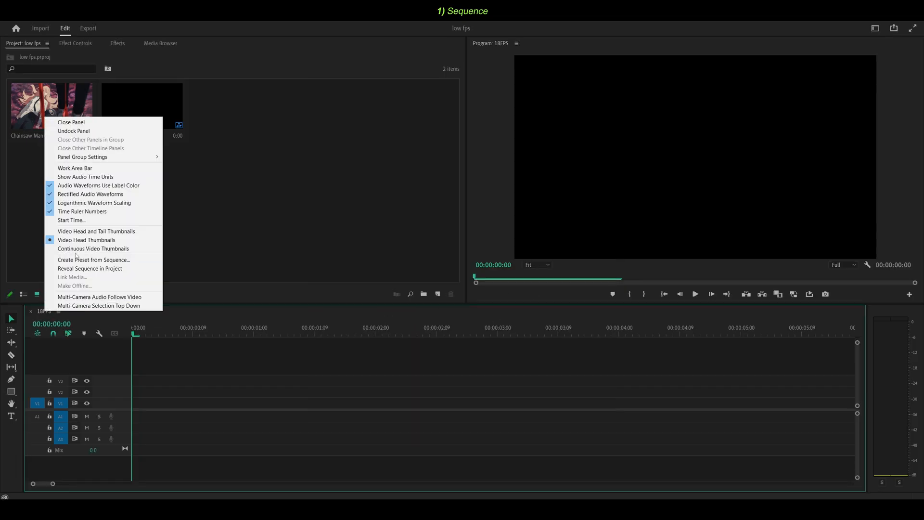
- Save the sequence settings as a preset named 18FPS
click(94, 259)
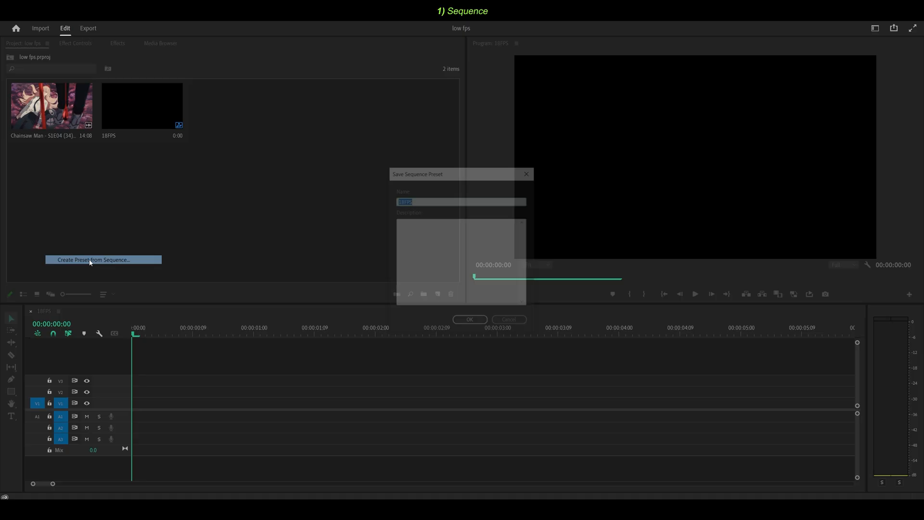
click(103, 259)
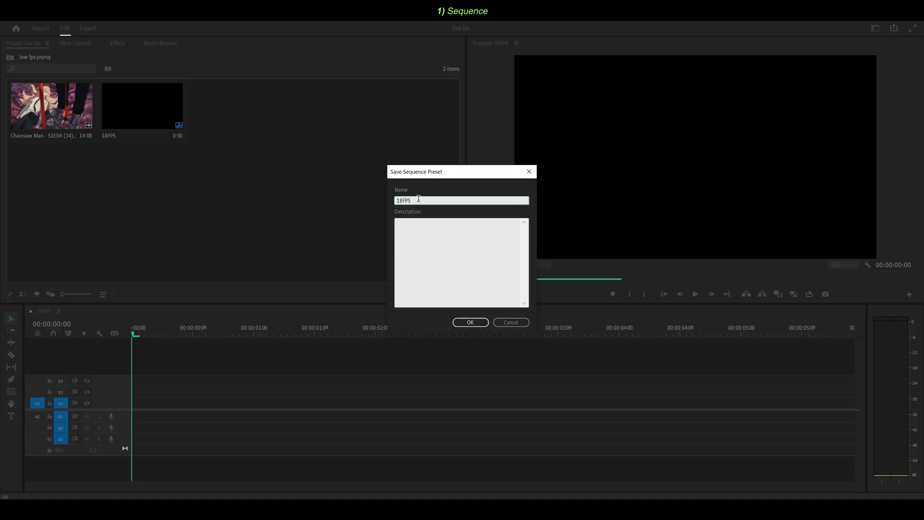
click(470, 322)
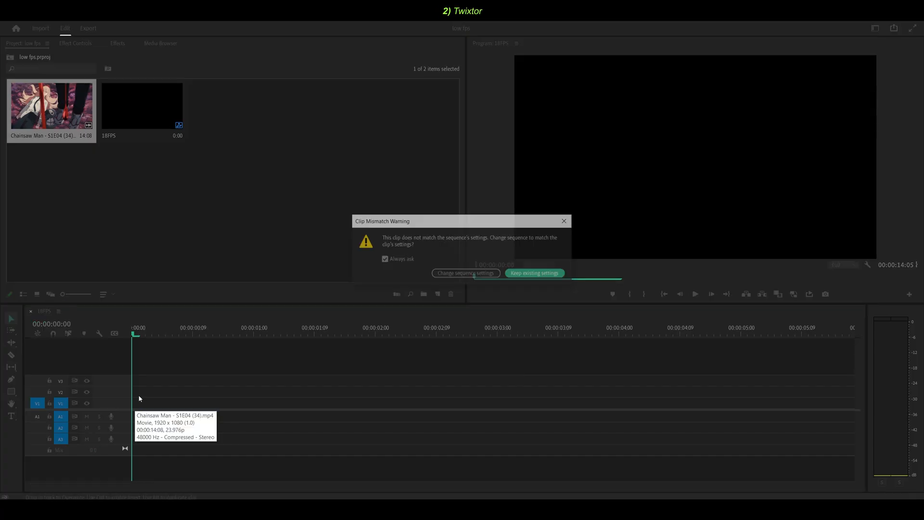
- Keep the 18 fps settings, razor the clip into two nested shots and set Twixtor Time Remap to Frame Number
click(533, 273)
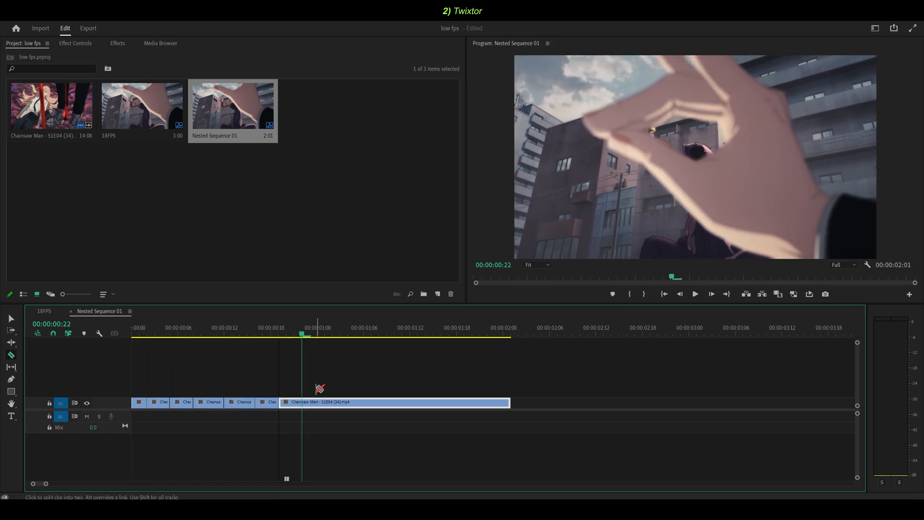
click(75, 43)
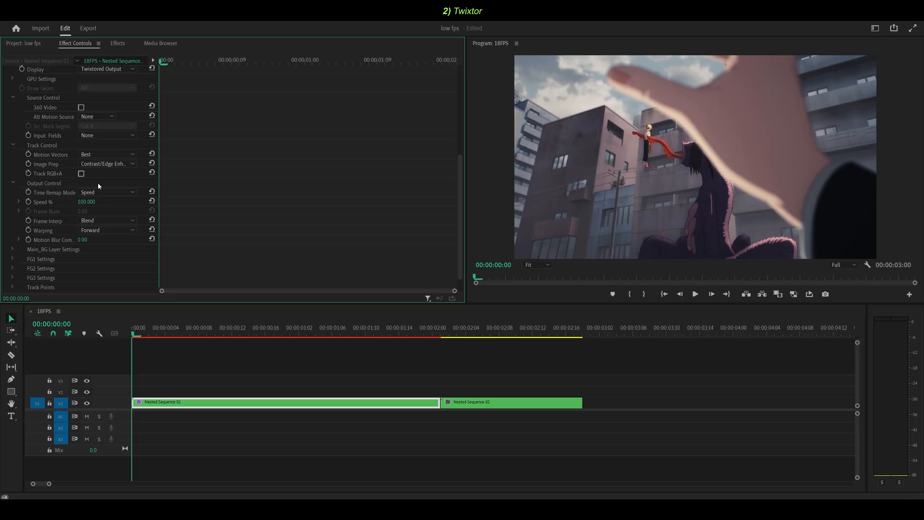
click(107, 192)
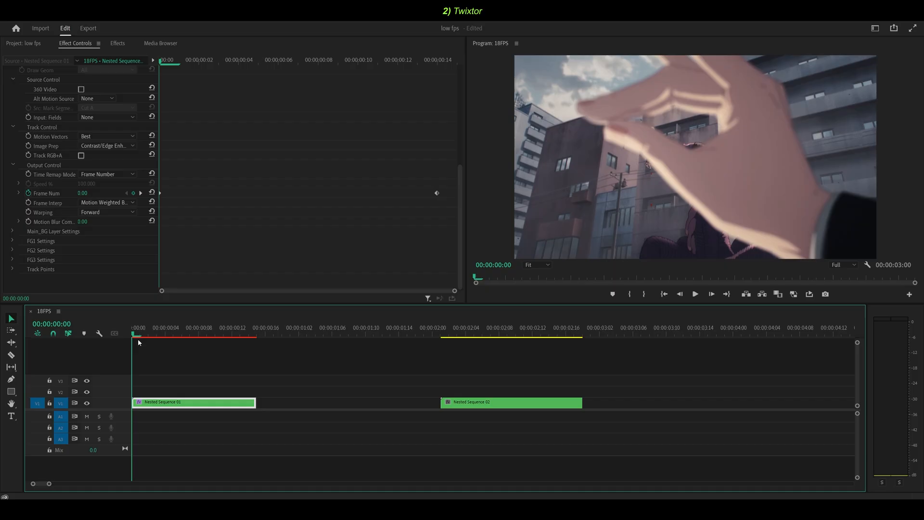
- Keyframe Twixtor Frame Num from the sequence start with adjusted interpolation
click(173, 334)
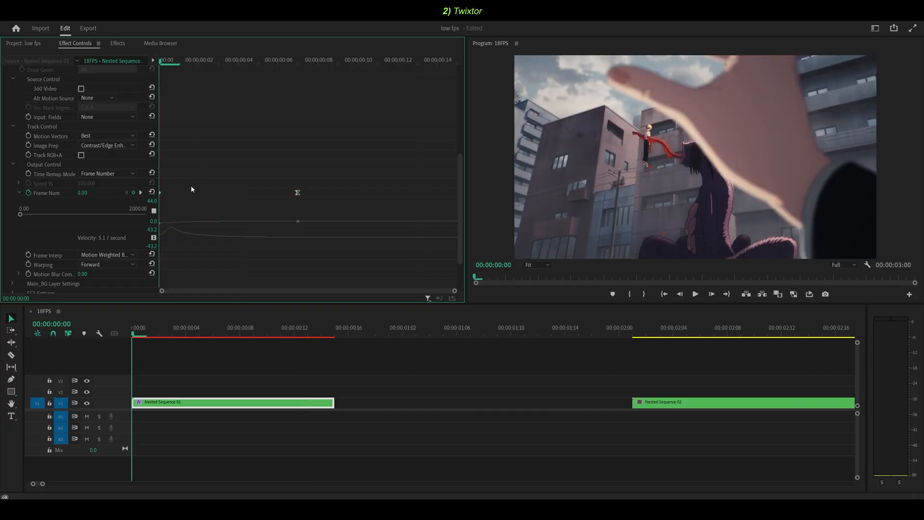
right_click(297, 194)
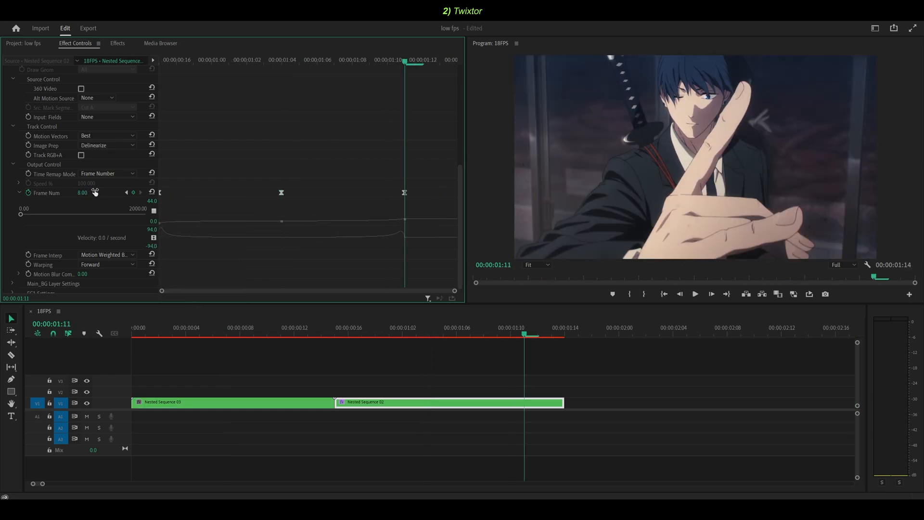
click(83, 193)
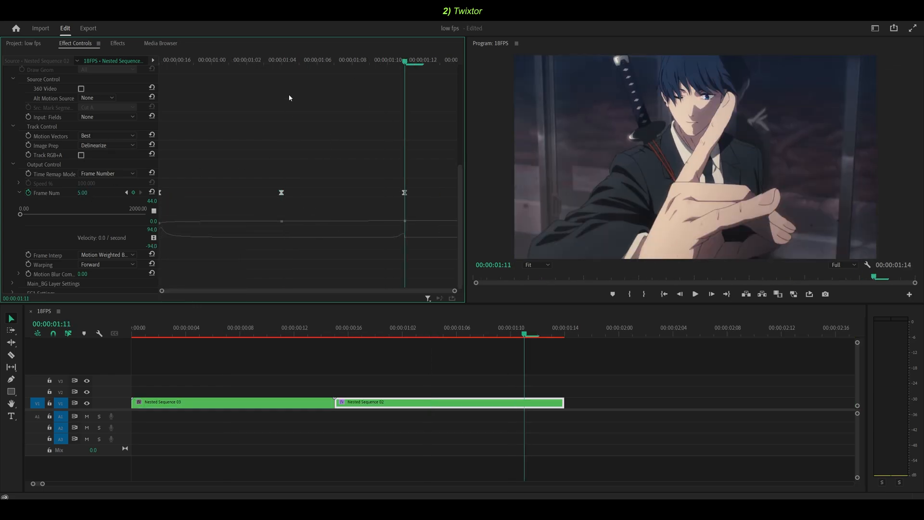
click(118, 43)
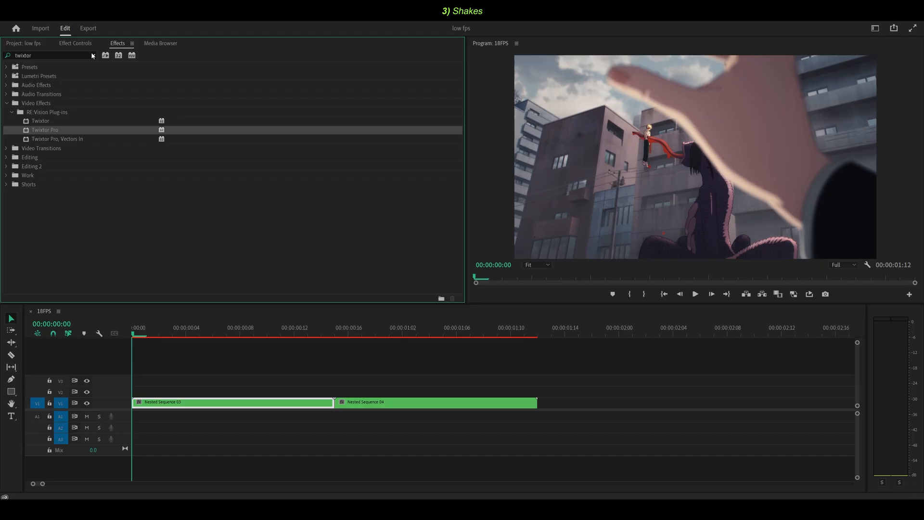
- Keyframe S_WarpTransform Shift XY, Rotate and Z Dist on an adjustment layer over shot one
click(23, 44)
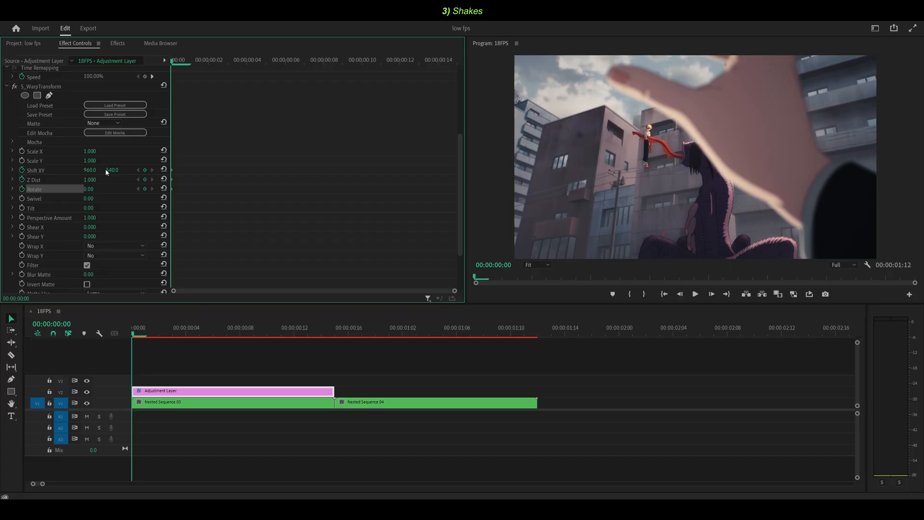
drag(112, 170, 100, 174)
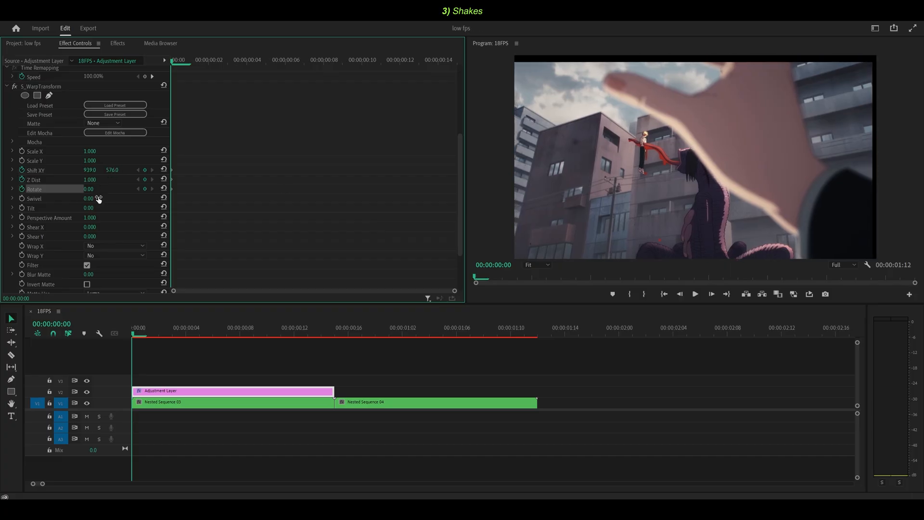
drag(89, 189, 98, 189)
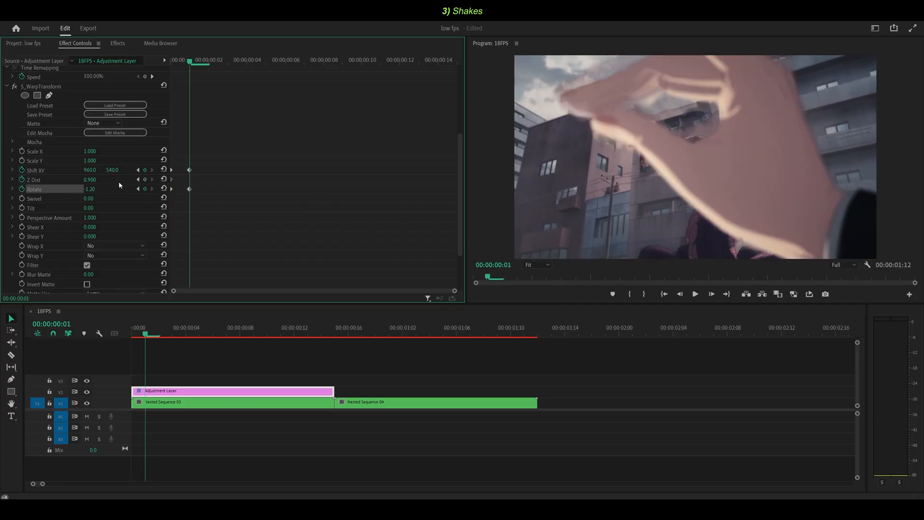
double_click(89, 179)
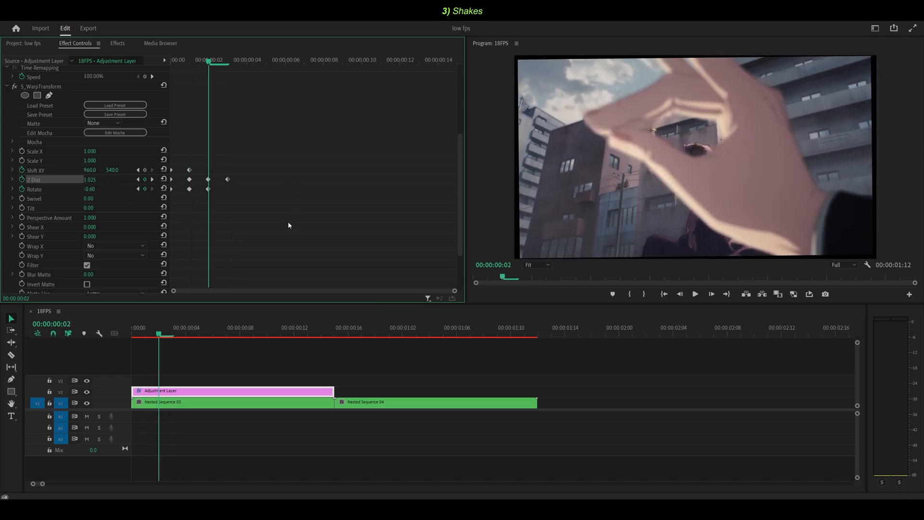
mouse_move(242, 162)
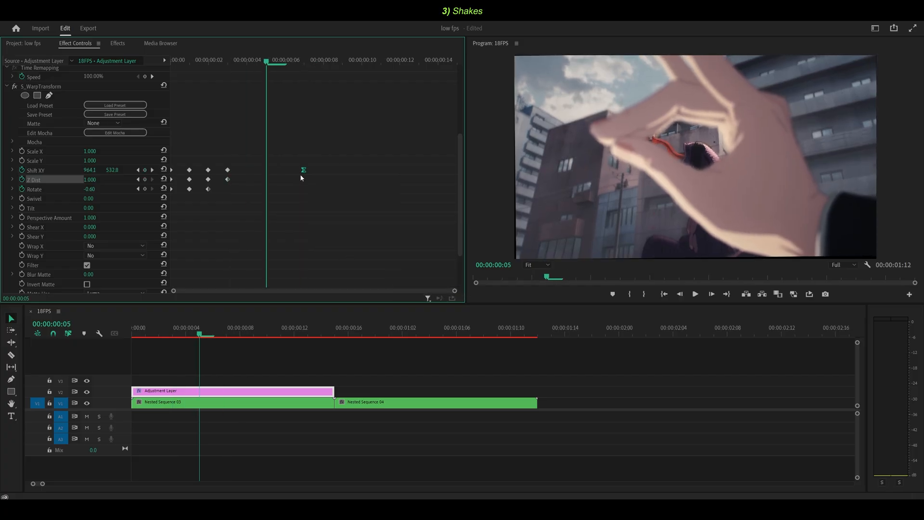
click(178, 327)
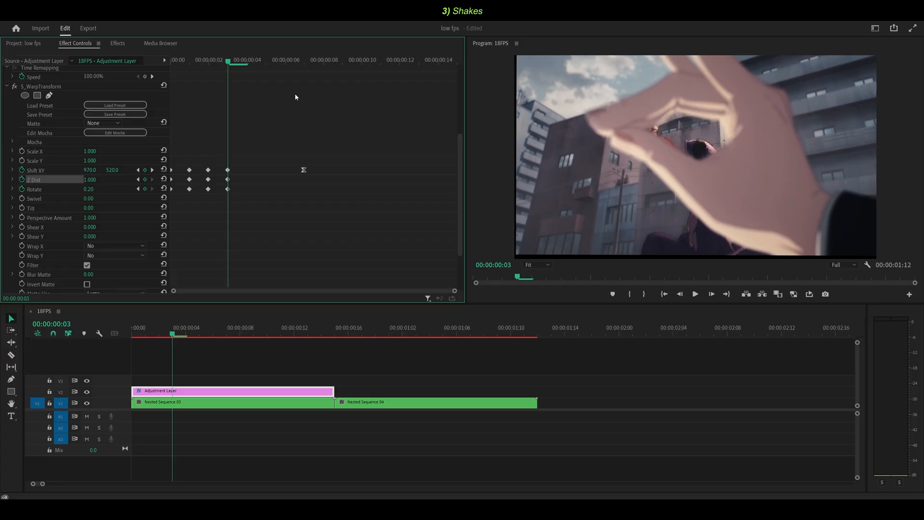
key(ctrl+s)
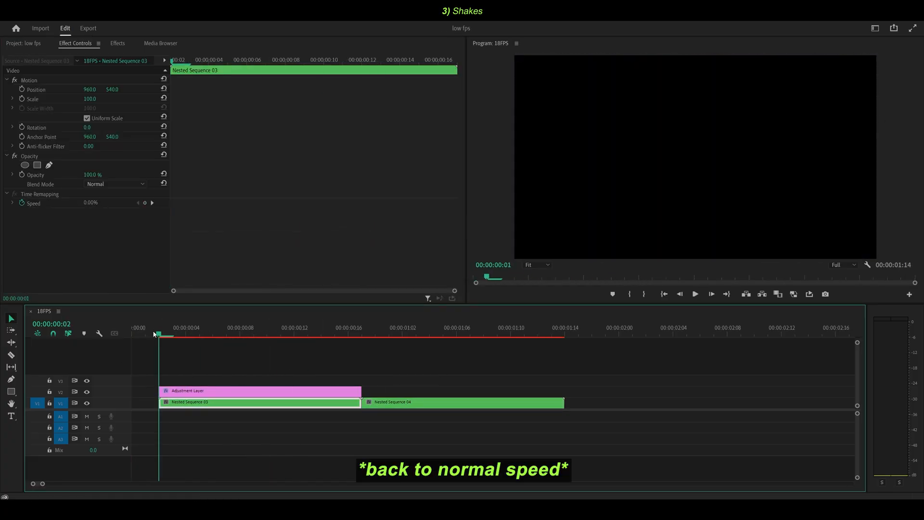
- Set Wrap X to Reflect and add a short S_BlurMotion clip above the adjustment layer
click(695, 294)
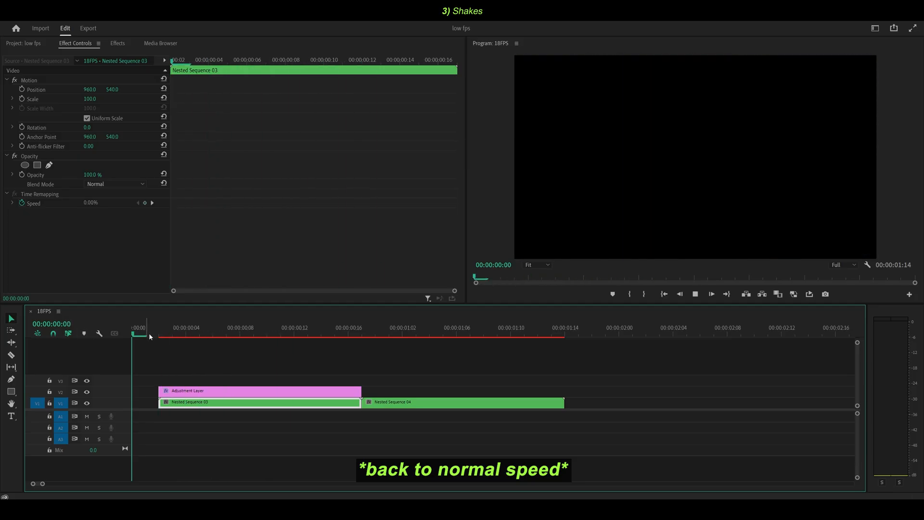
click(200, 334)
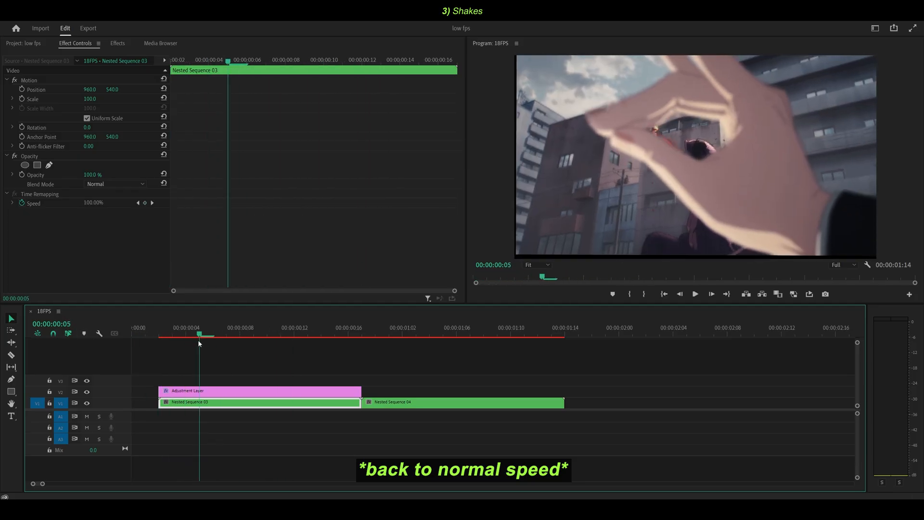
click(260, 390)
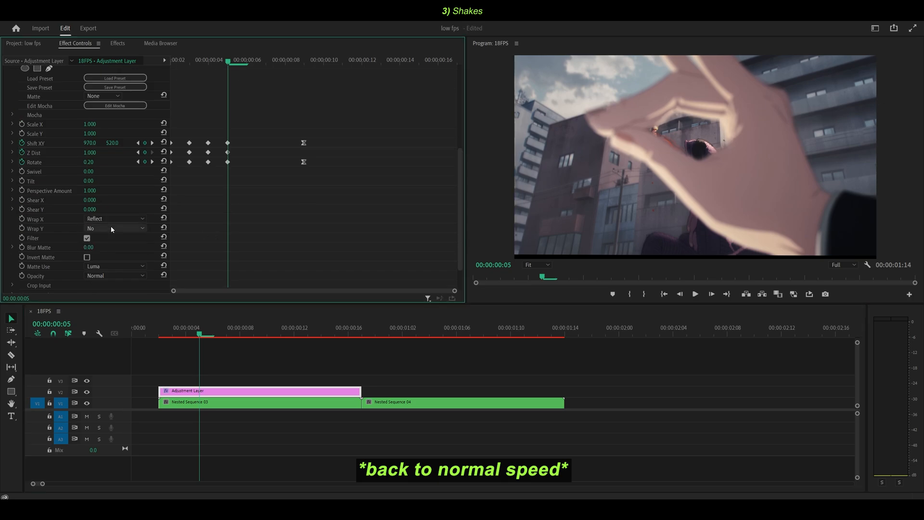
click(117, 43)
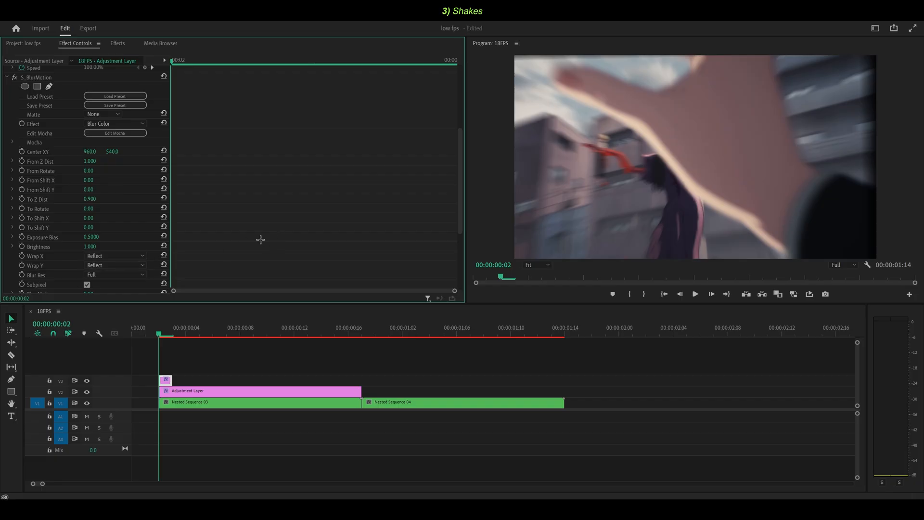
- Place the blur clip at shot one's end and apply S_BlurDirectional with Amount 20, Angle 90
click(259, 403)
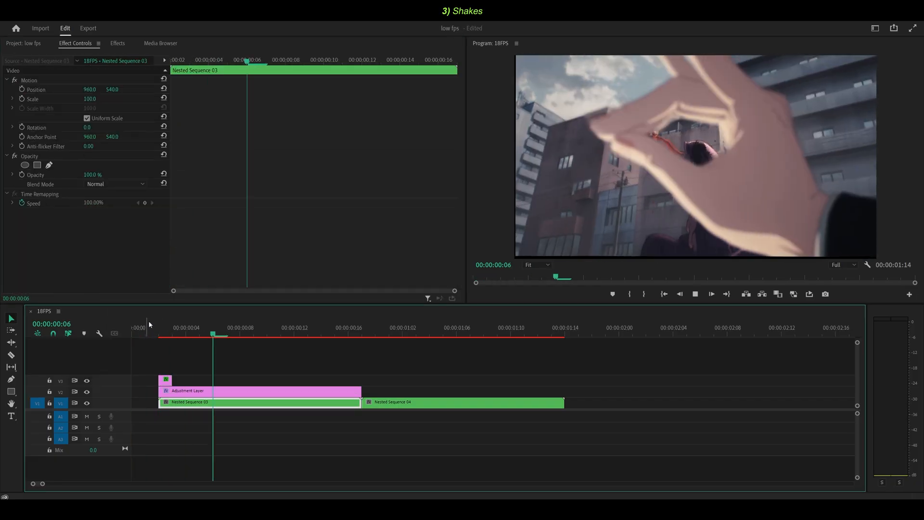
click(259, 391)
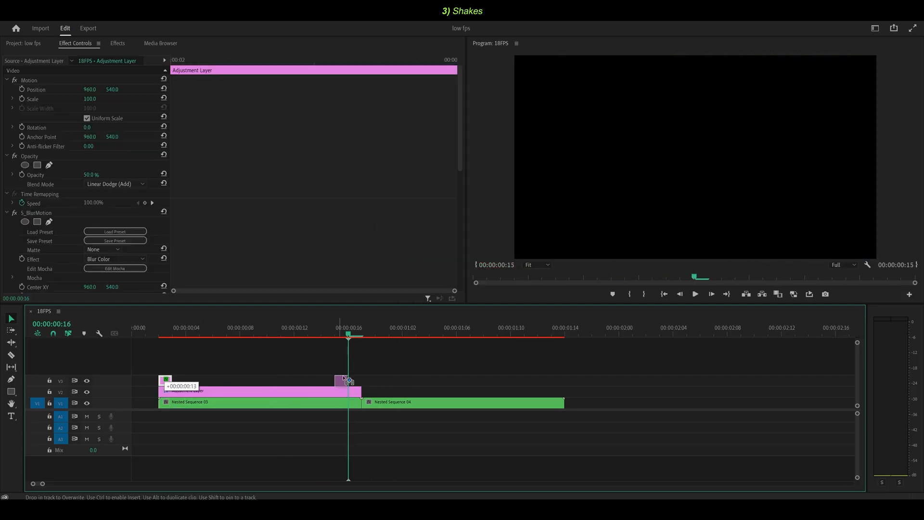
click(117, 43)
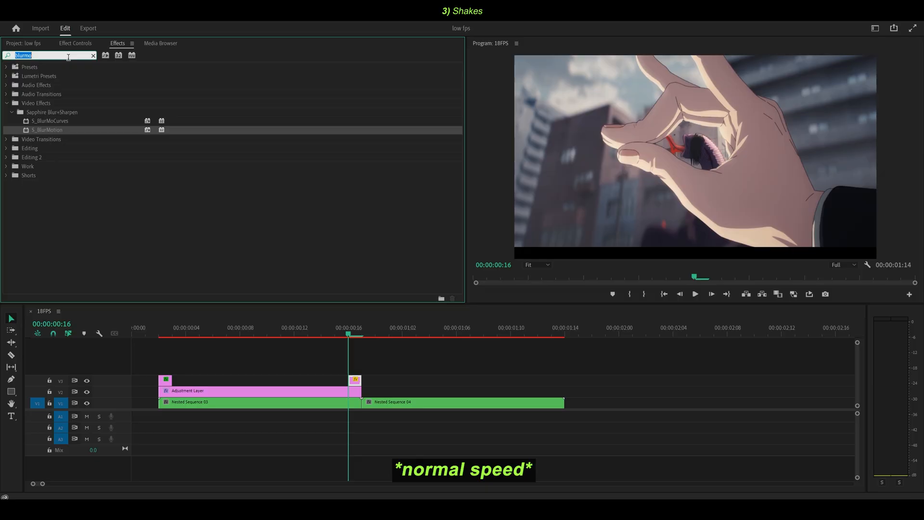
click(92, 55)
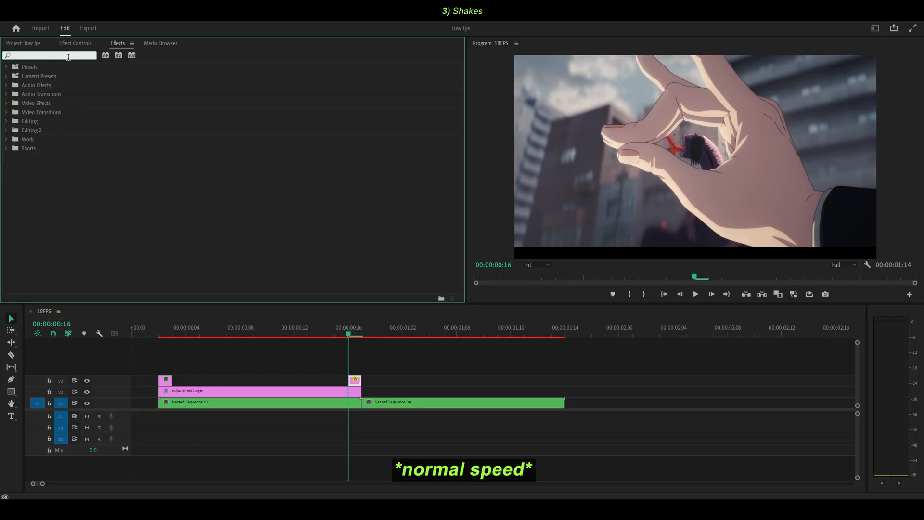
text(blurdir)
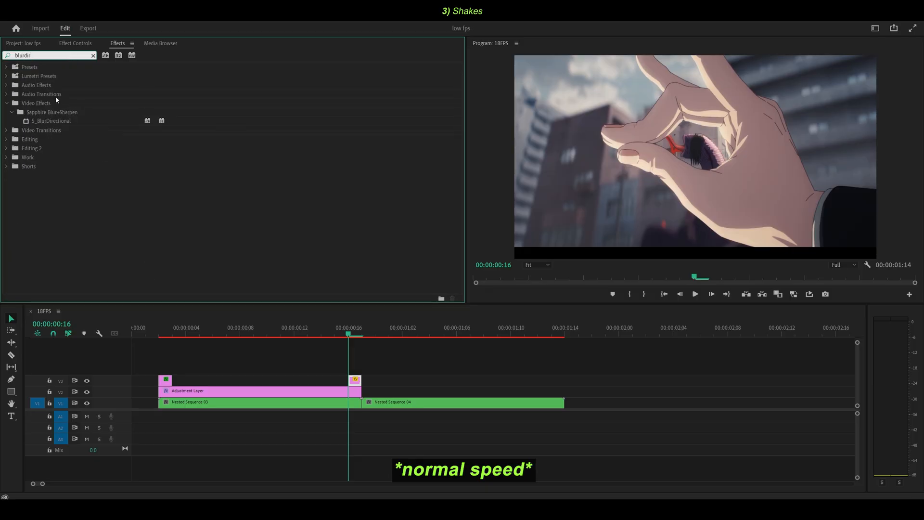
click(75, 44)
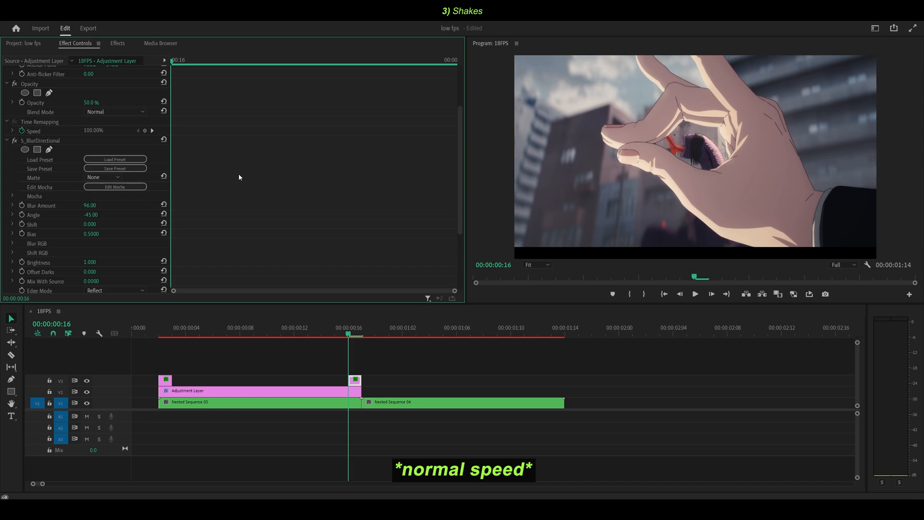
key(ctrl+s)
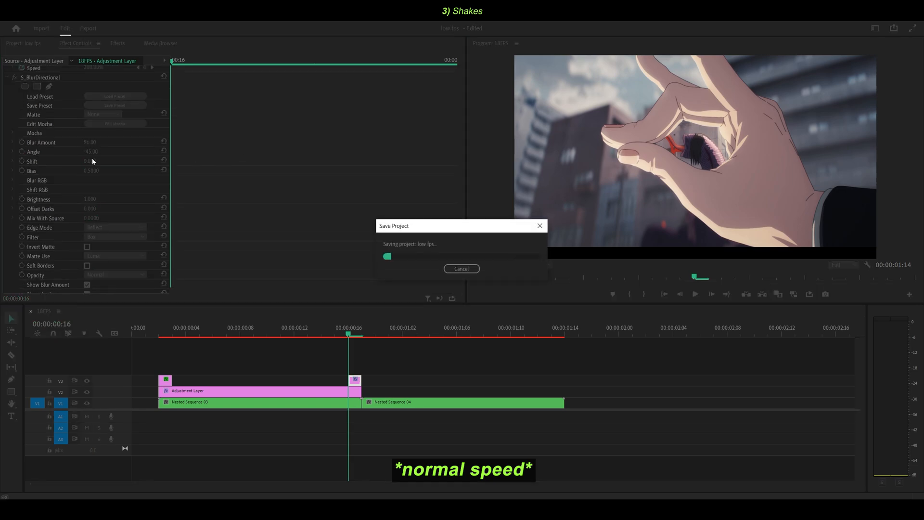
mouse_move(353, 238)
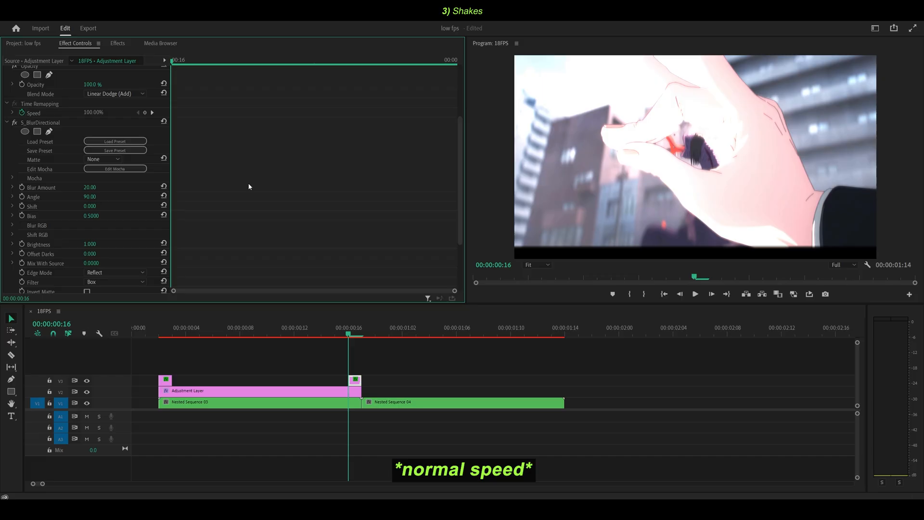
- Try Overlay and Multiply, then settle the layer's blend mode on Darken
click(116, 93)
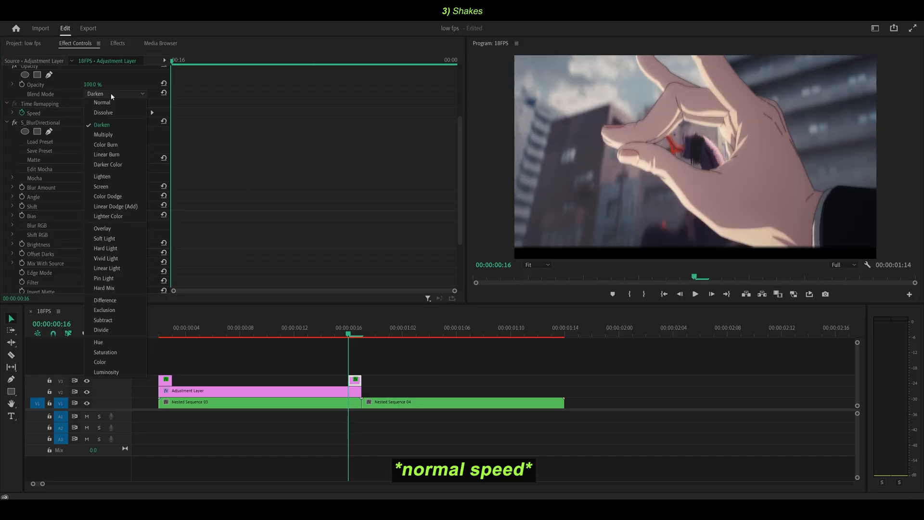
click(102, 230)
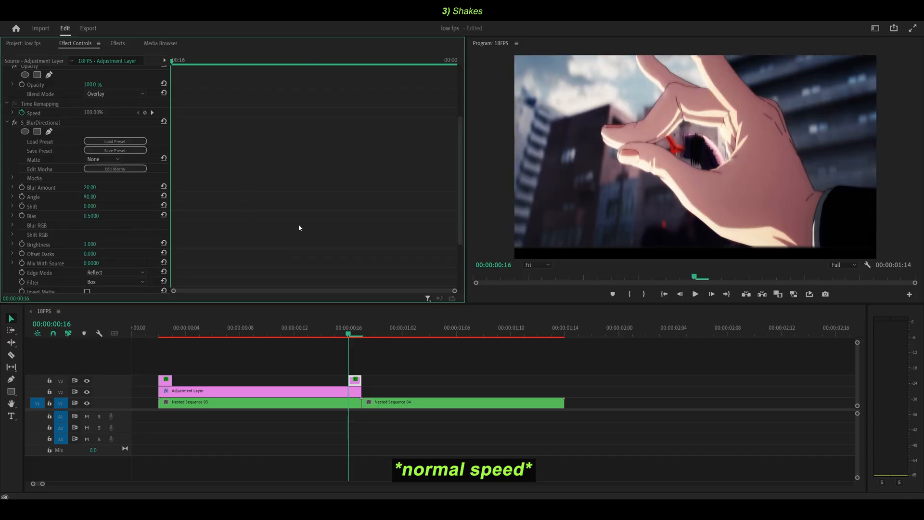
scroll(up, 3)
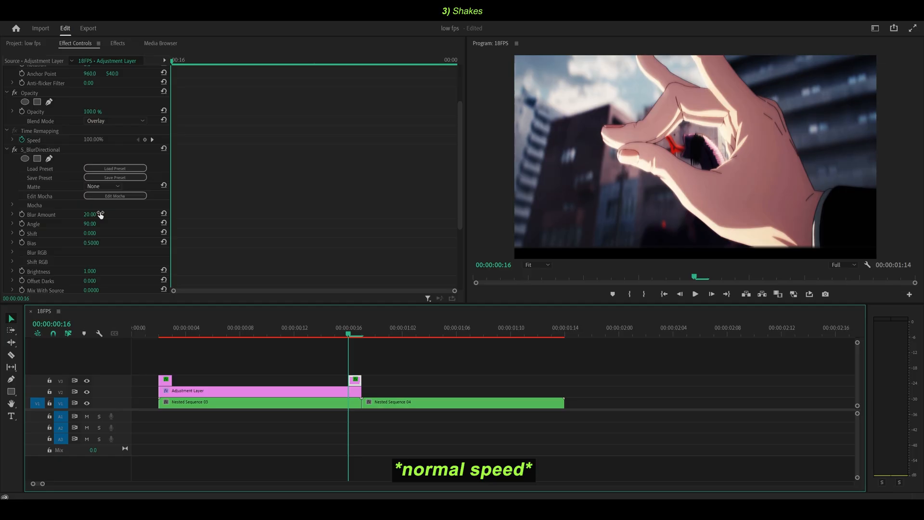
click(115, 122)
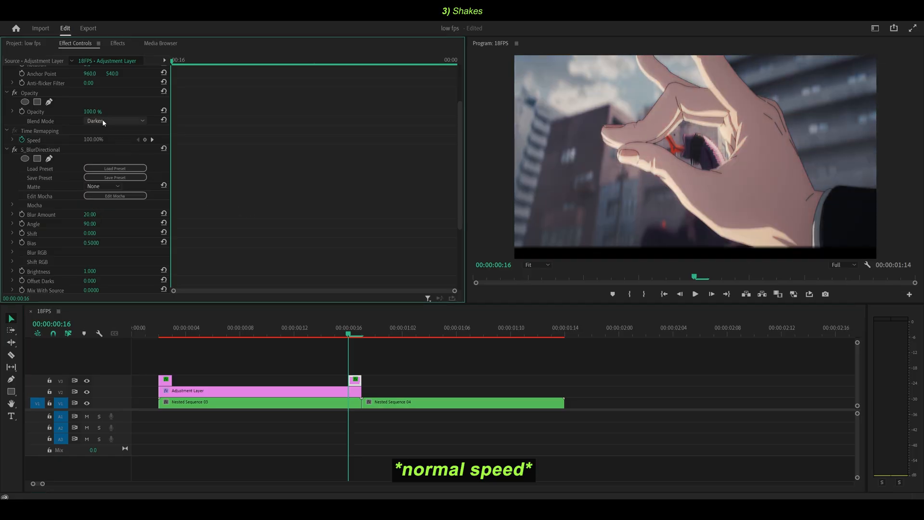
click(115, 122)
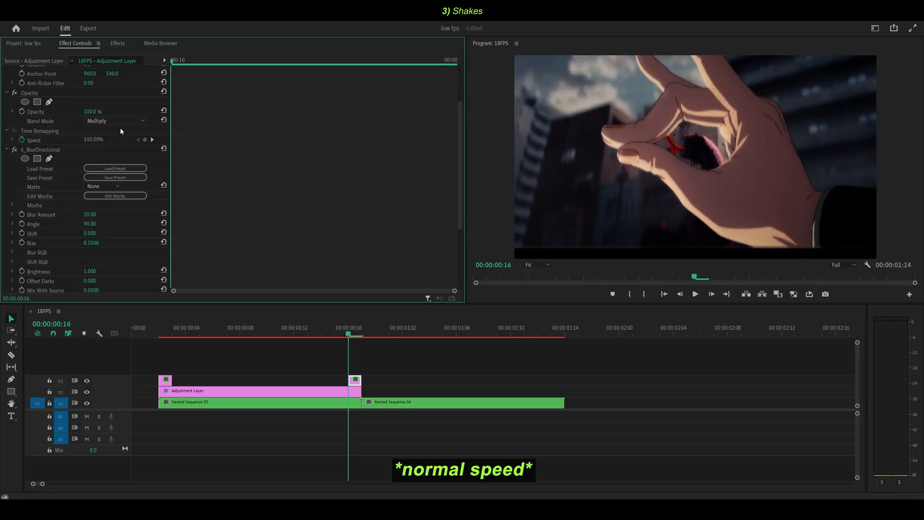
click(115, 121)
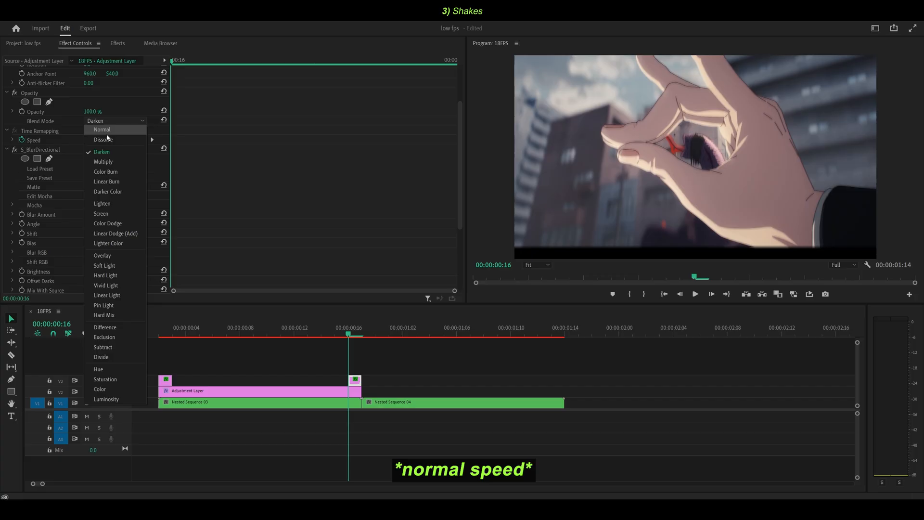
click(101, 151)
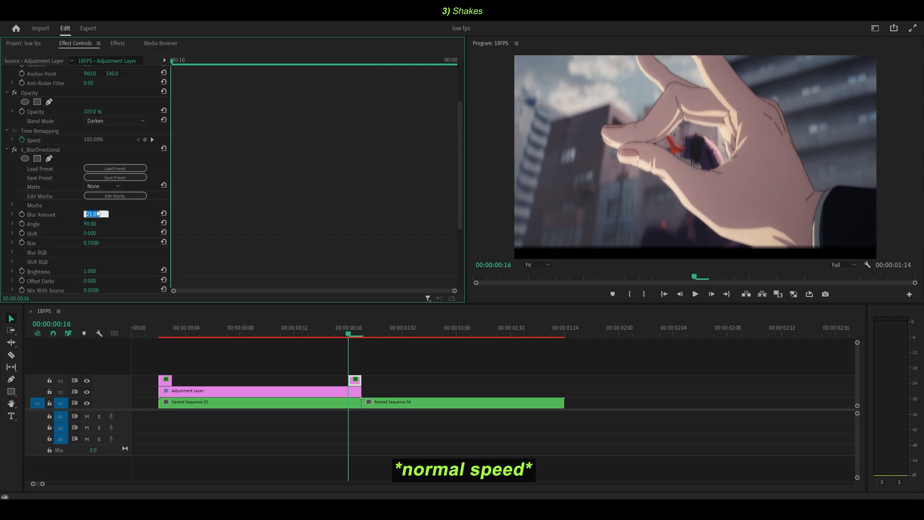
- Preview both shots and add a second S_WarpTransform adjustment layer over shot two
click(253, 402)
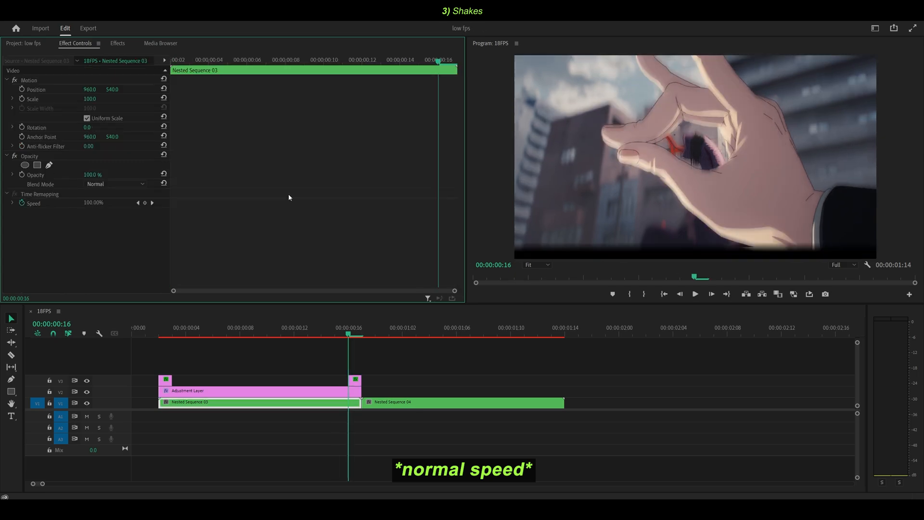
click(389, 348)
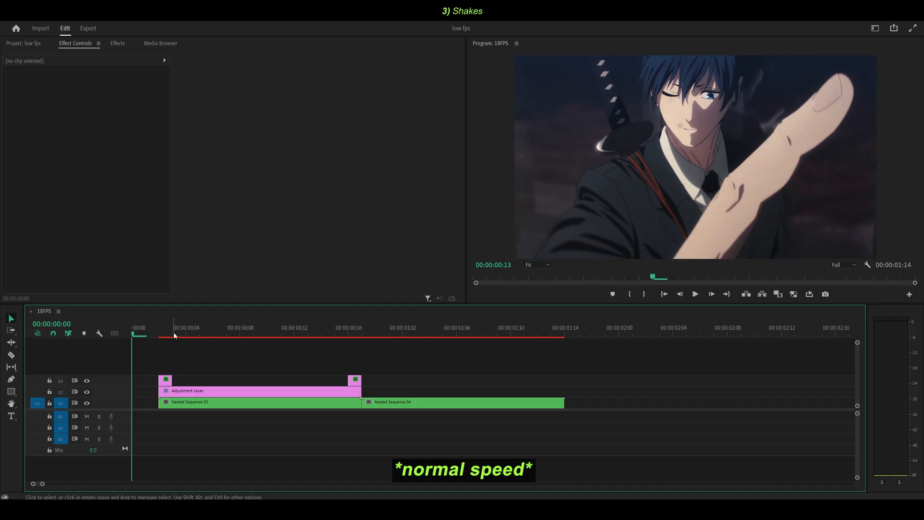
click(236, 402)
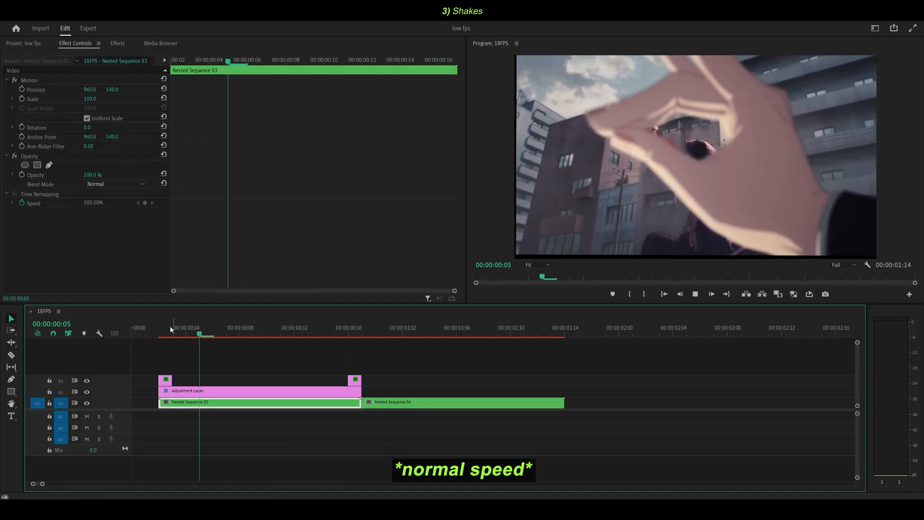
click(307, 334)
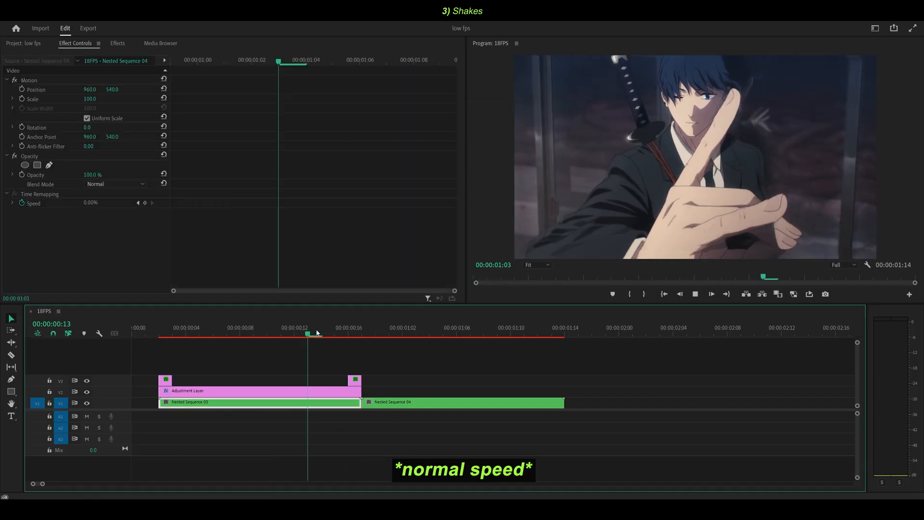
click(361, 335)
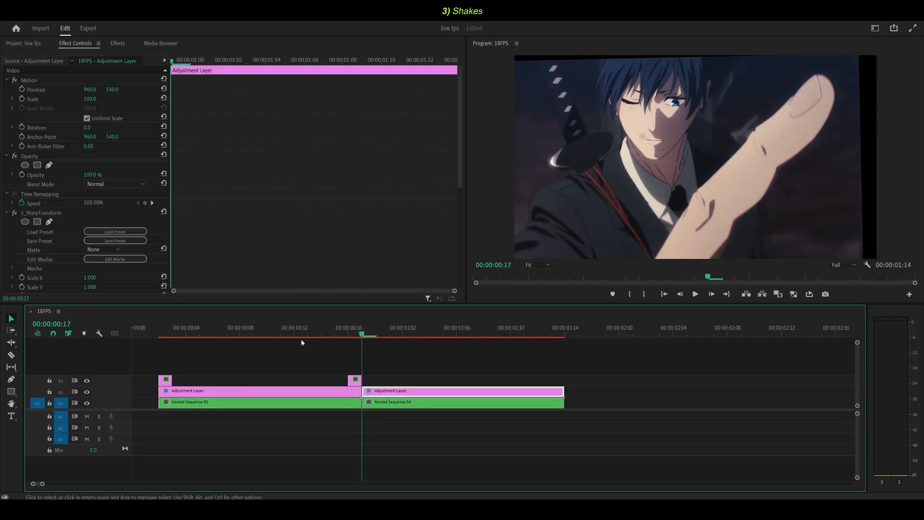
- Keyframe Shift XY and Rotate on shot two's adjustment layer, dismissing the keyframe deletion warning
scroll(down, 3)
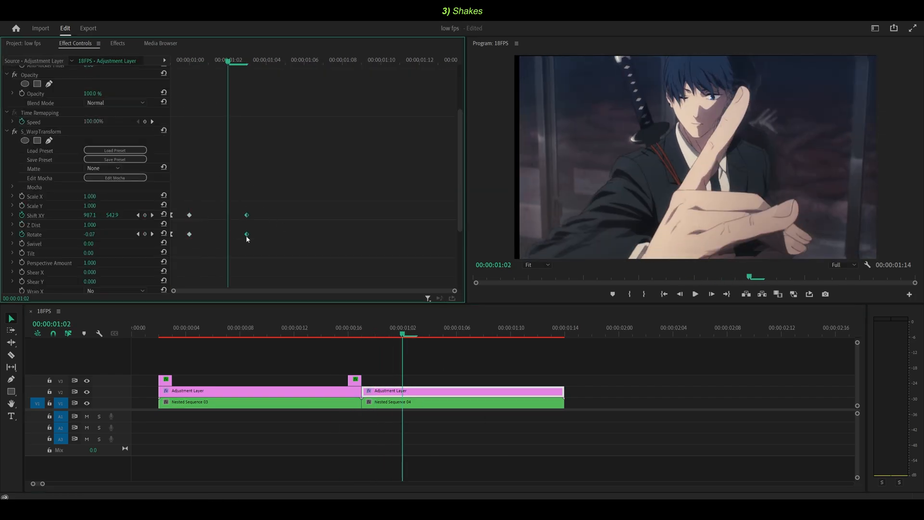
click(389, 335)
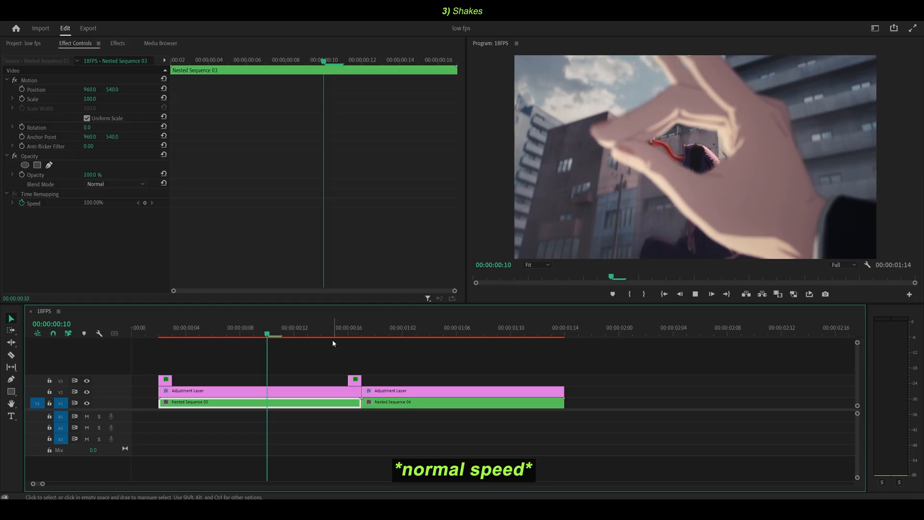
click(389, 334)
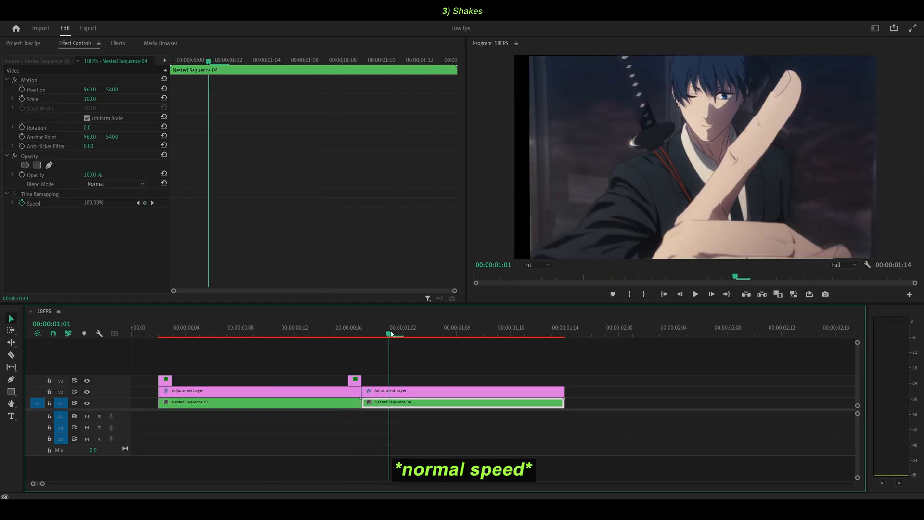
click(460, 390)
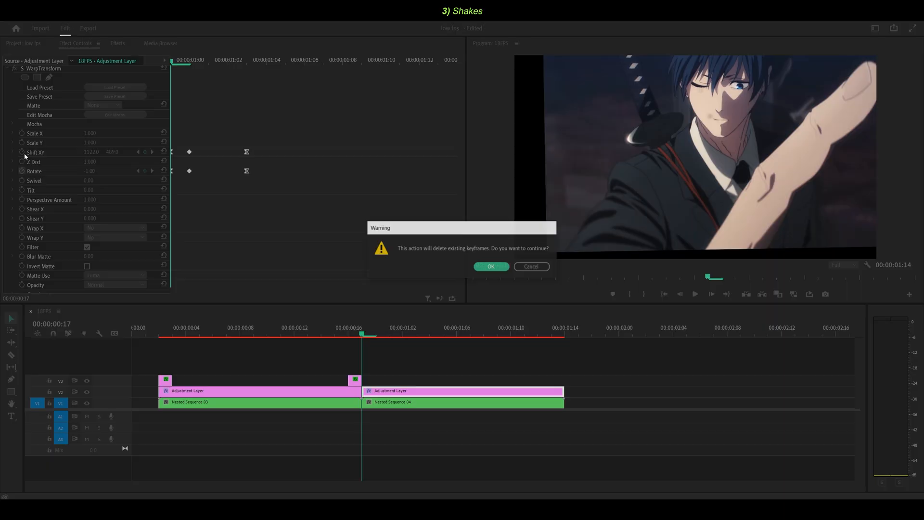
click(490, 266)
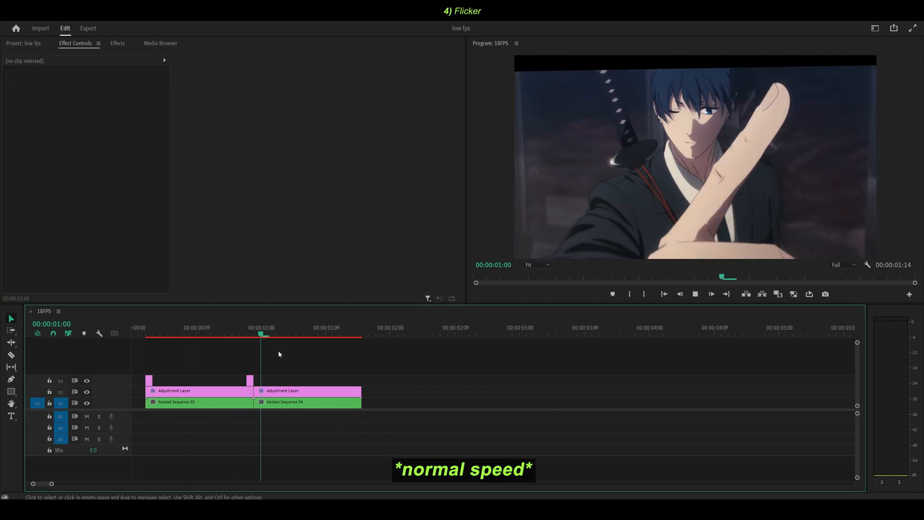
- Add eased S_Flicker Amplitude keyframes around the cut on the first adjustment layer
click(307, 403)
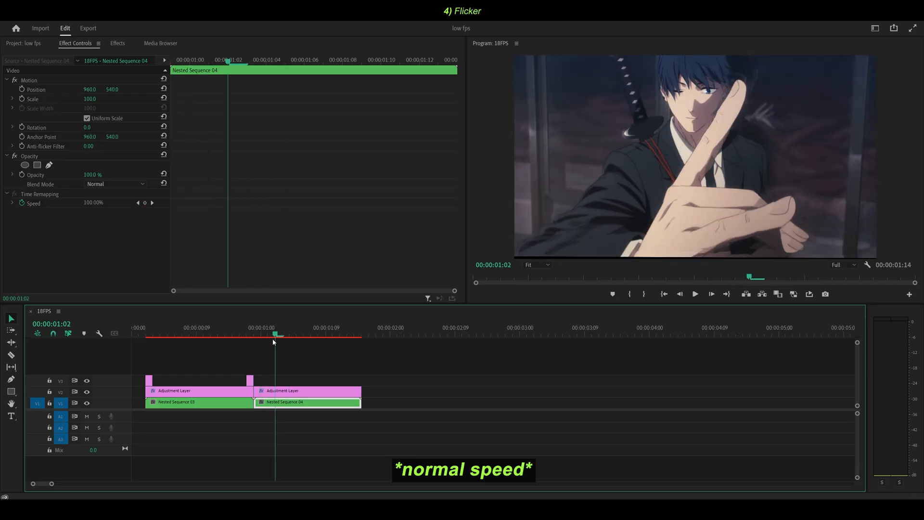
click(694, 294)
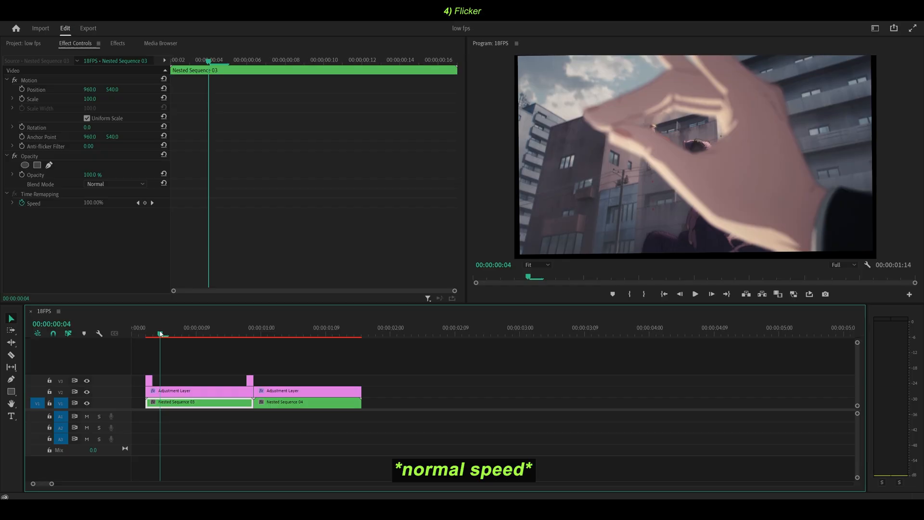
click(116, 43)
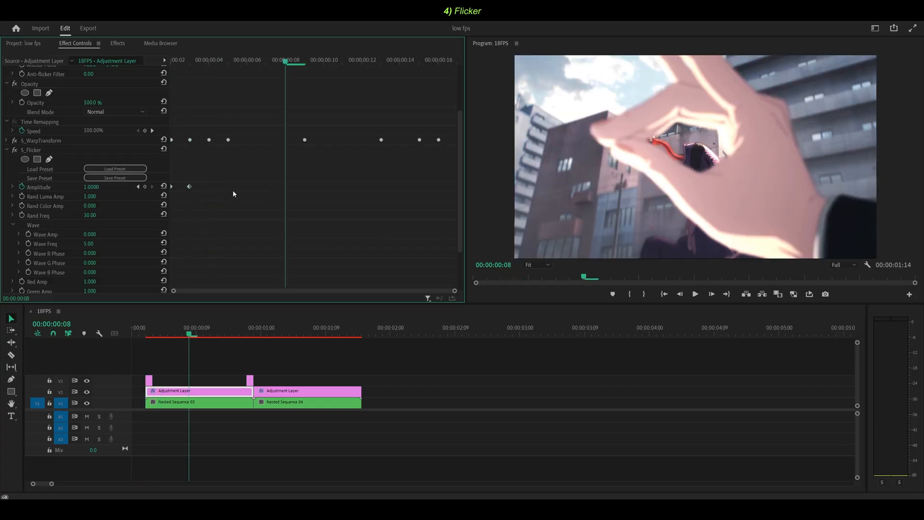
right_click(283, 186)
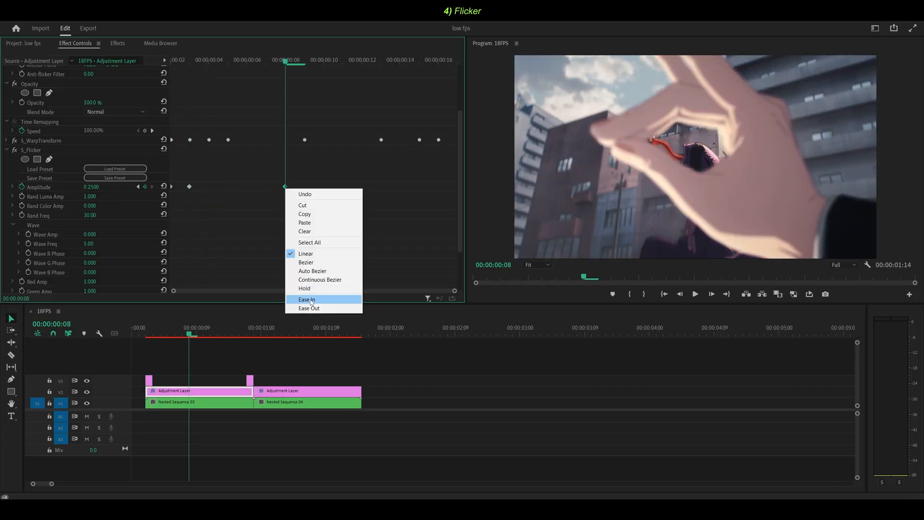
click(307, 300)
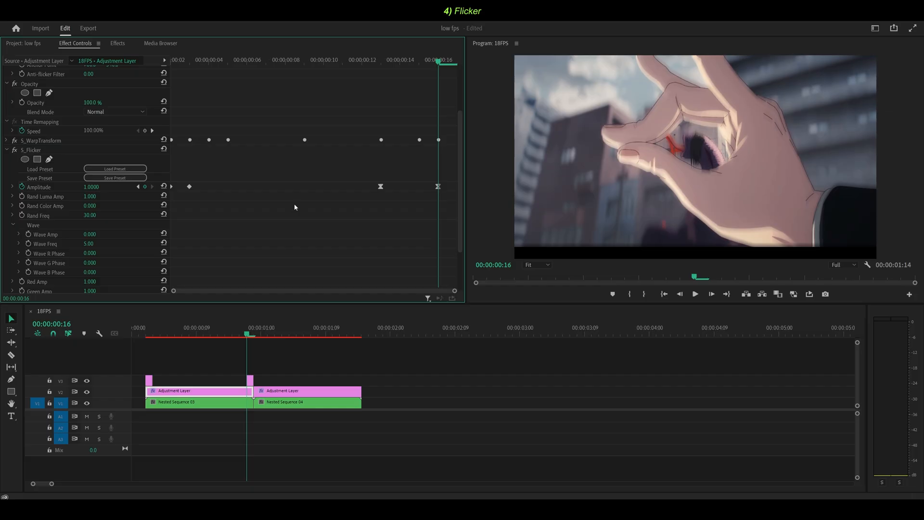
click(6, 186)
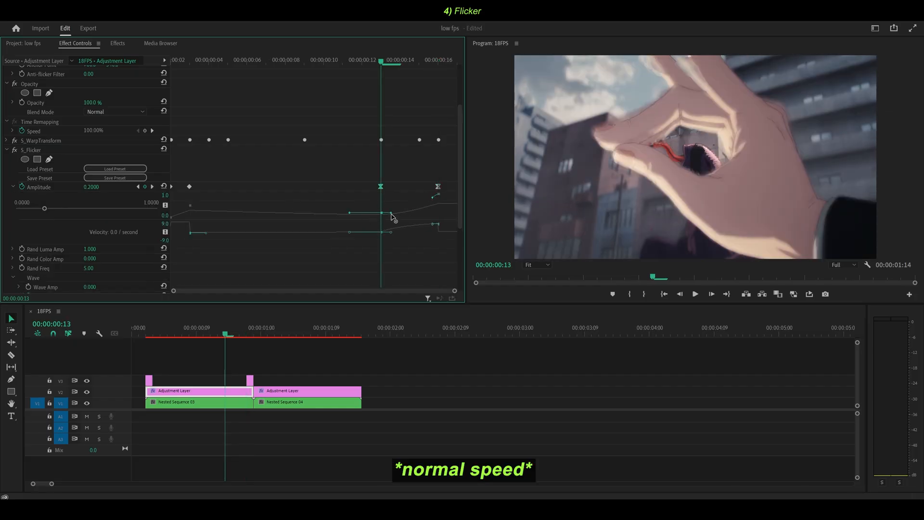
click(24, 43)
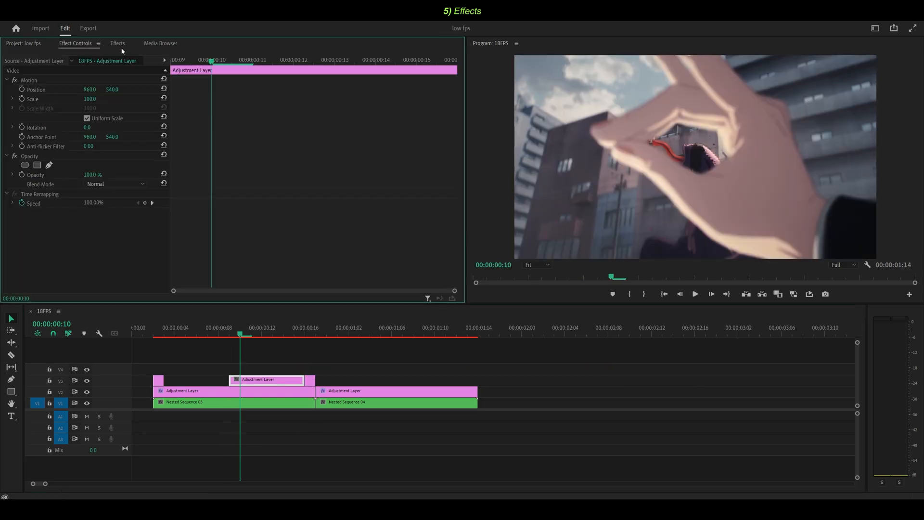
- Apply S_Rays to a new V4 adjustment layer over shot one and set Rays Brightness
click(117, 44)
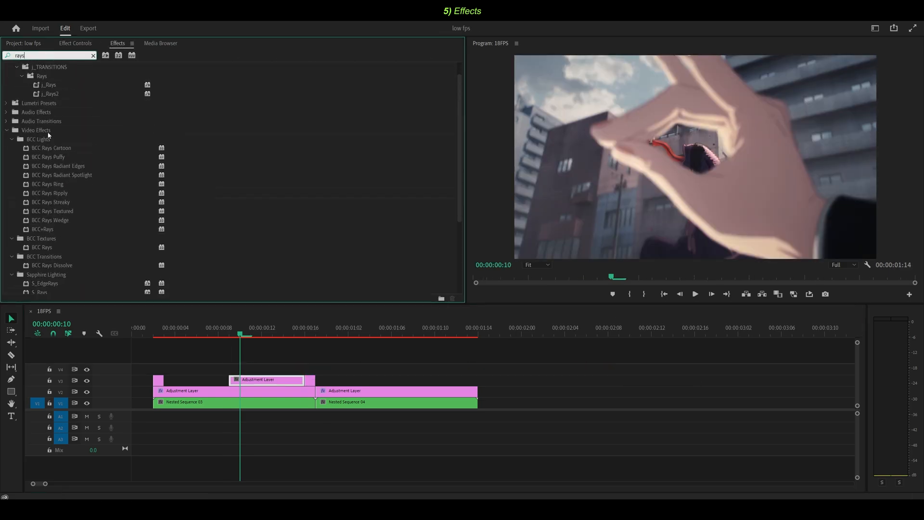
click(75, 44)
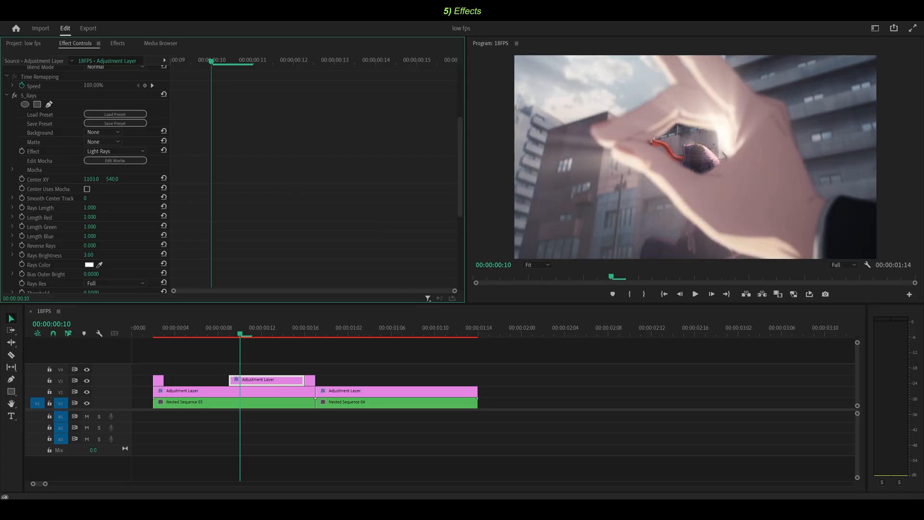
click(14, 95)
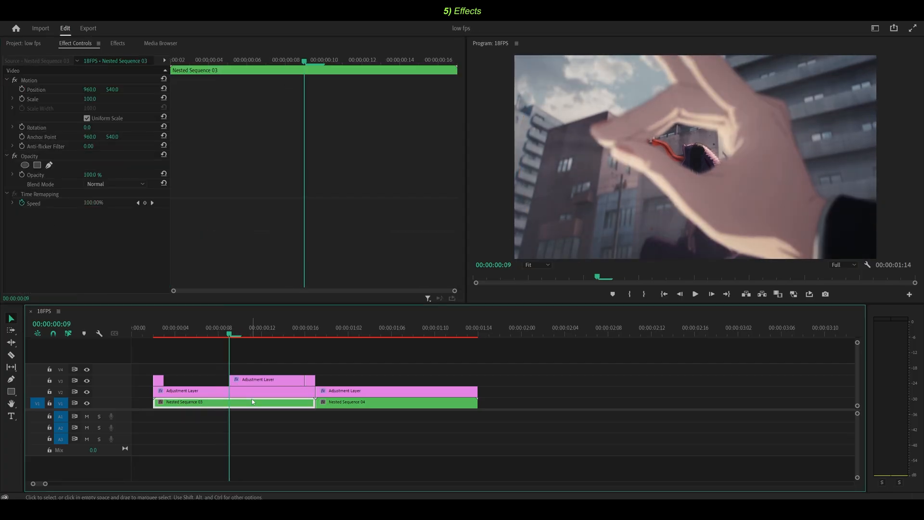
mouse_move(233, 380)
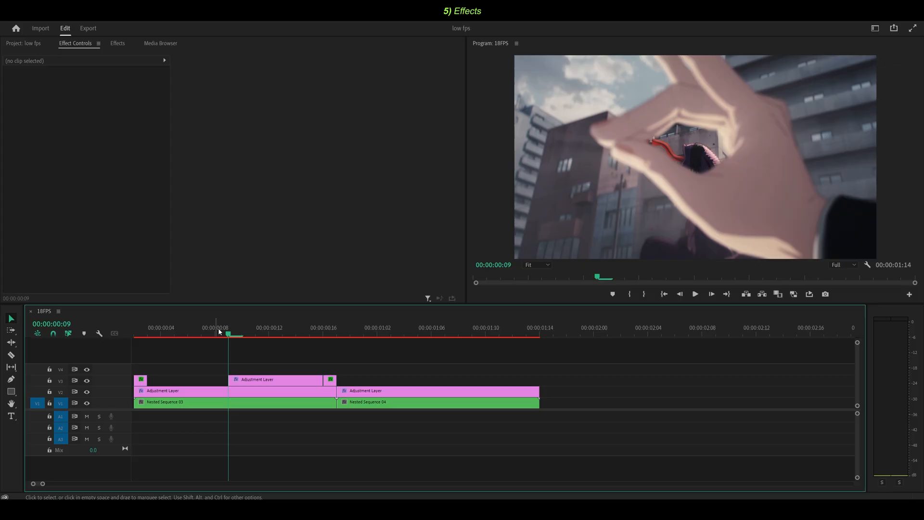
click(278, 379)
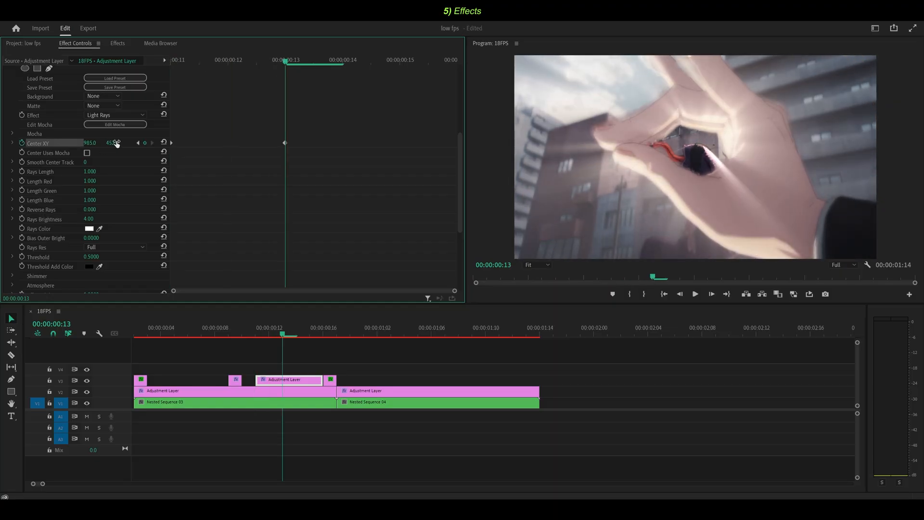
- Keyframe the rays' Center XY through the fingers and preview the result
drag(112, 142, 112, 143)
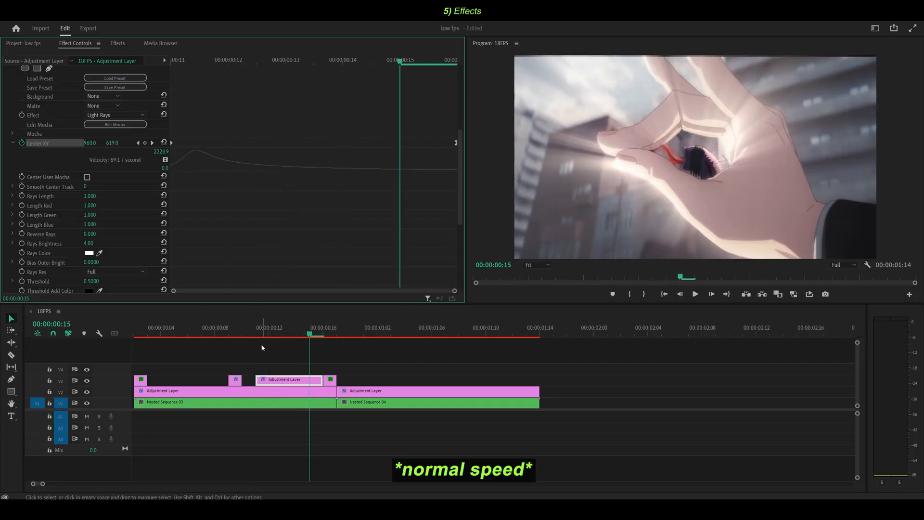
click(206, 403)
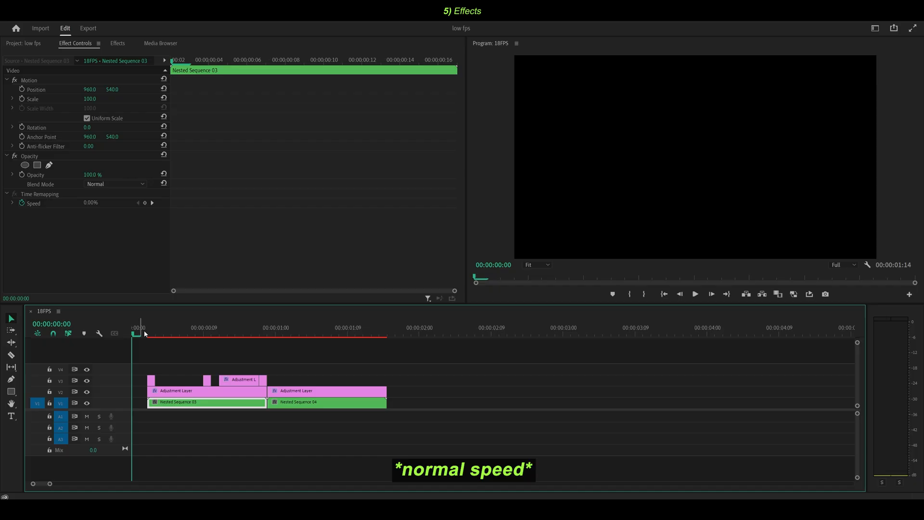
click(220, 336)
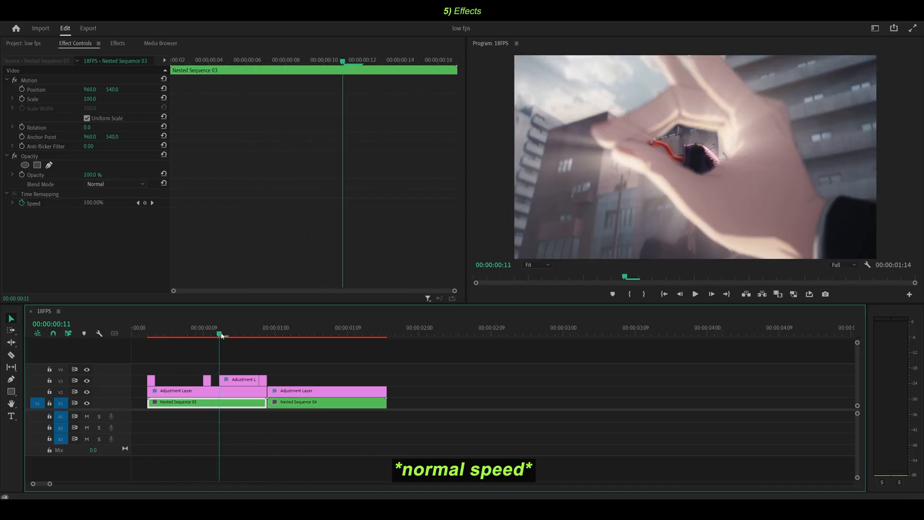
- Apply Lumetri Color to the V4 adjustment layer over the cut and preview it
click(117, 43)
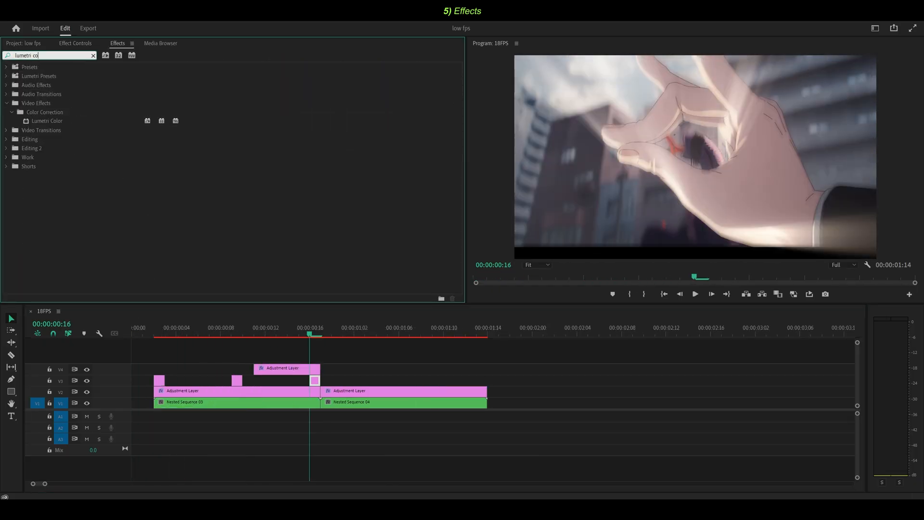
click(75, 44)
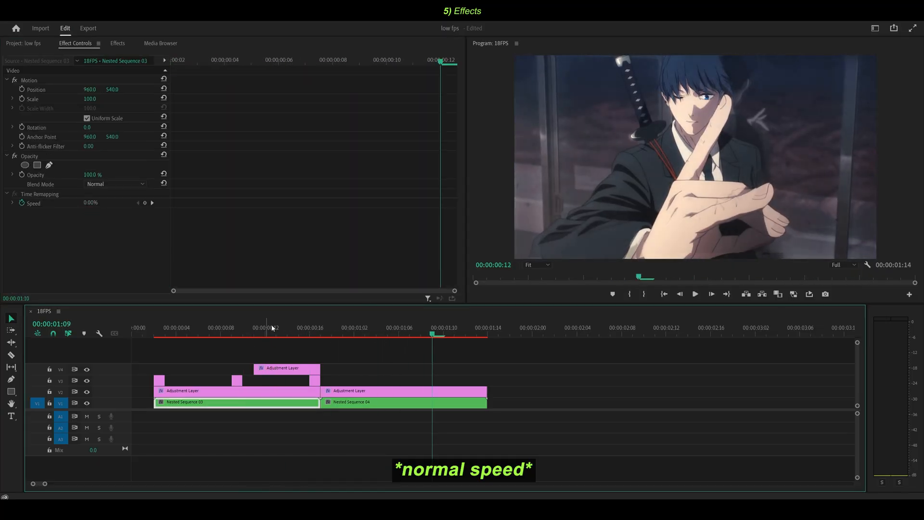
click(309, 336)
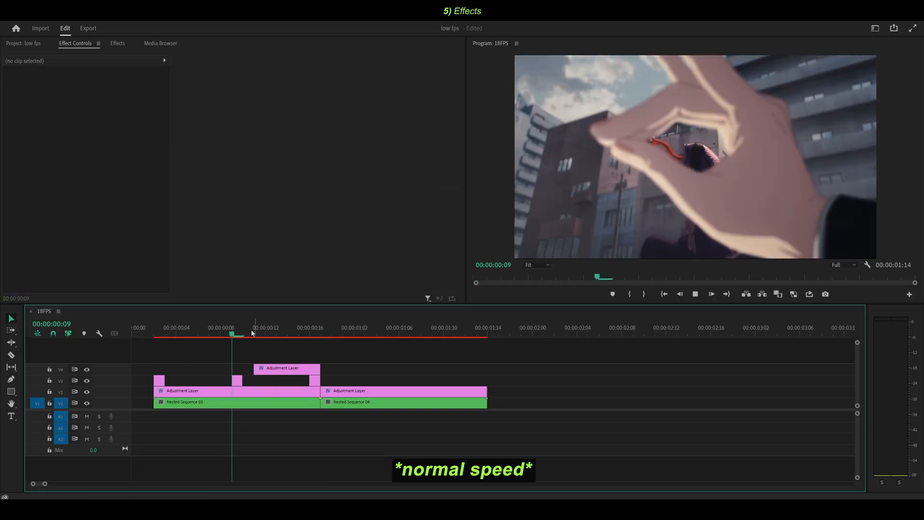
- Keyframe S_Hotspots Threshold on shot two's adjustment layer and paste eased copies at later times
click(404, 390)
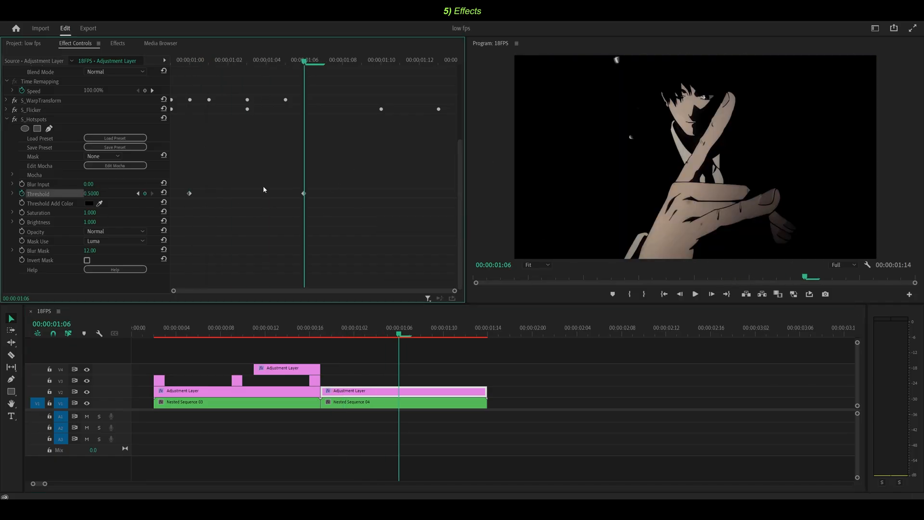
click(13, 193)
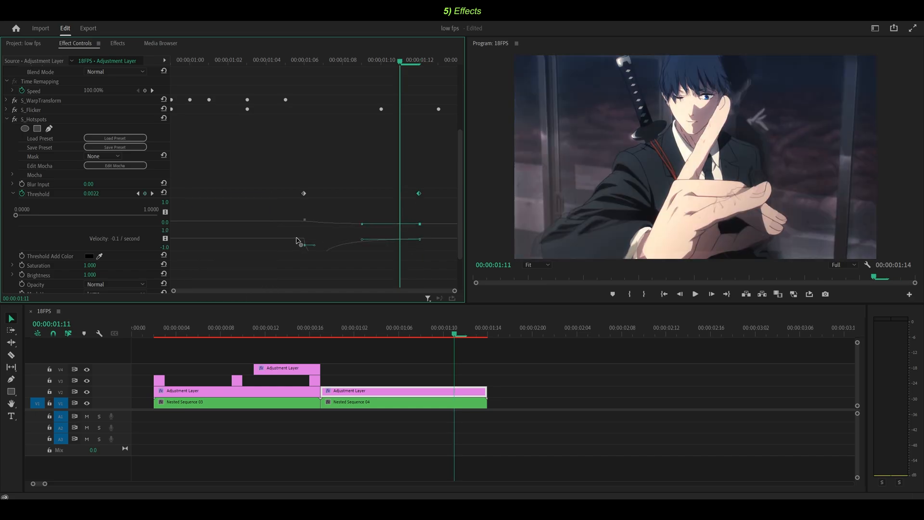
right_click(304, 239)
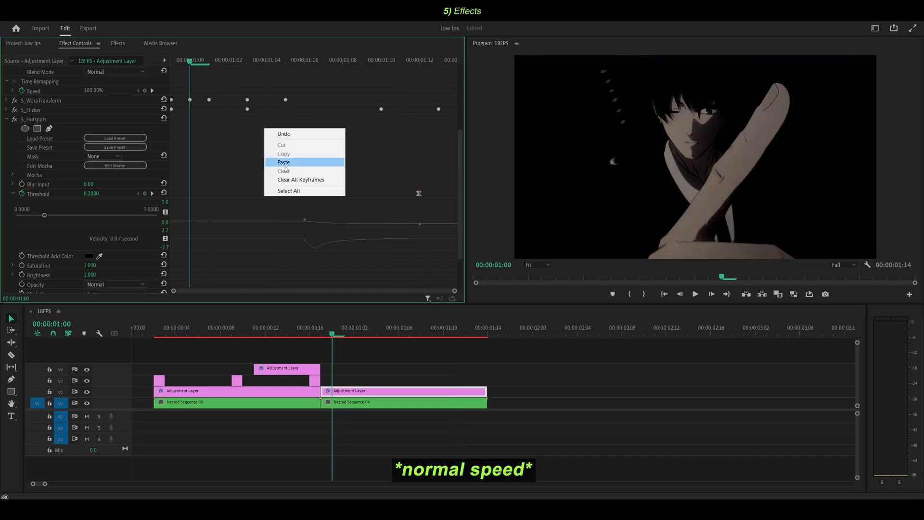
click(283, 162)
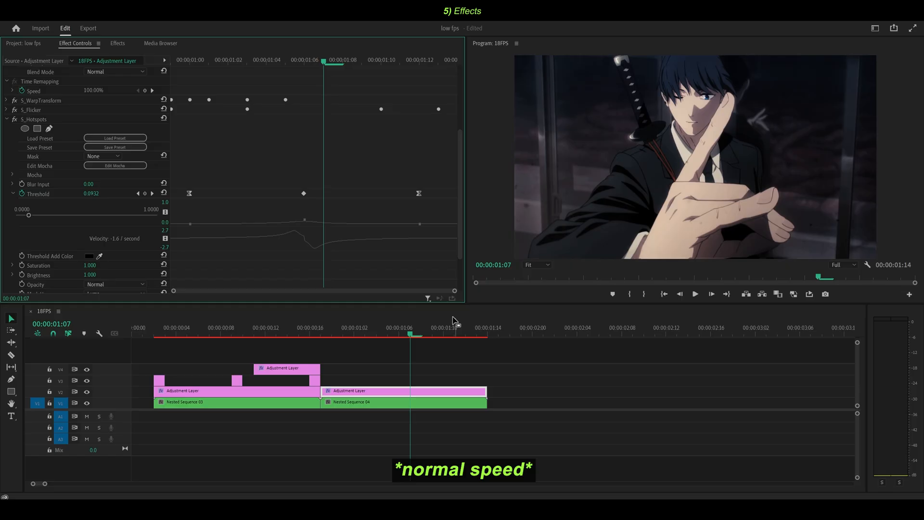
click(694, 294)
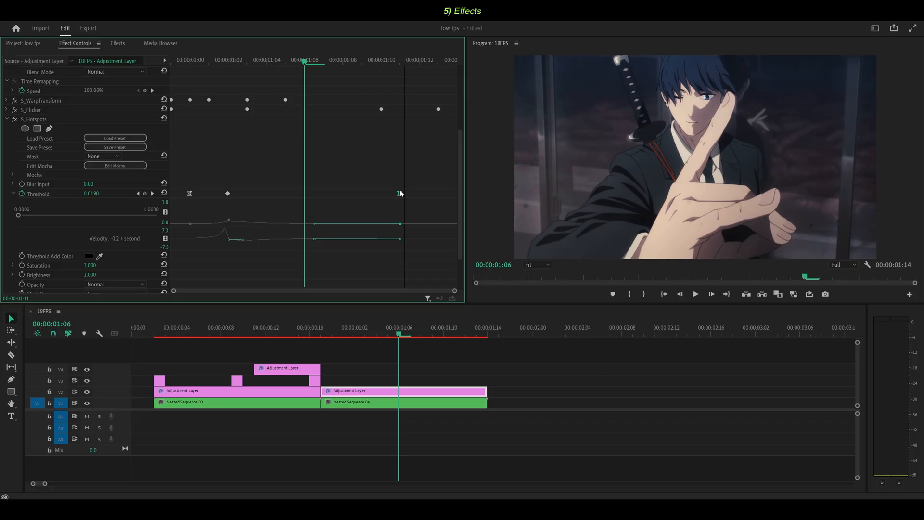
click(453, 327)
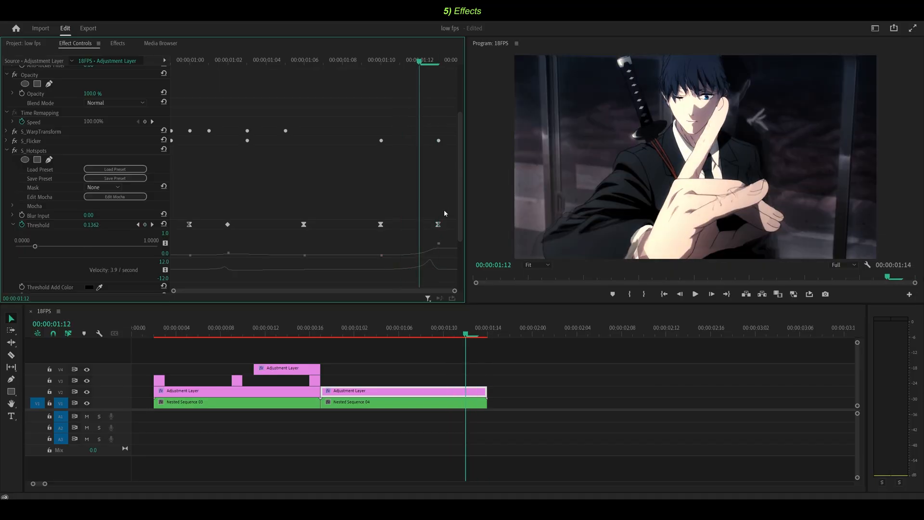
click(206, 402)
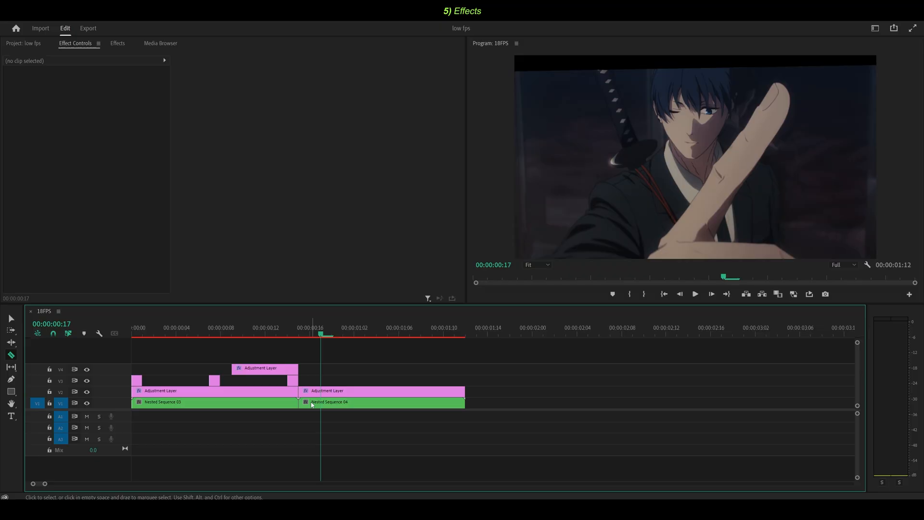
- Apply BCC Displacement Map to Nested Sequence 04
click(383, 390)
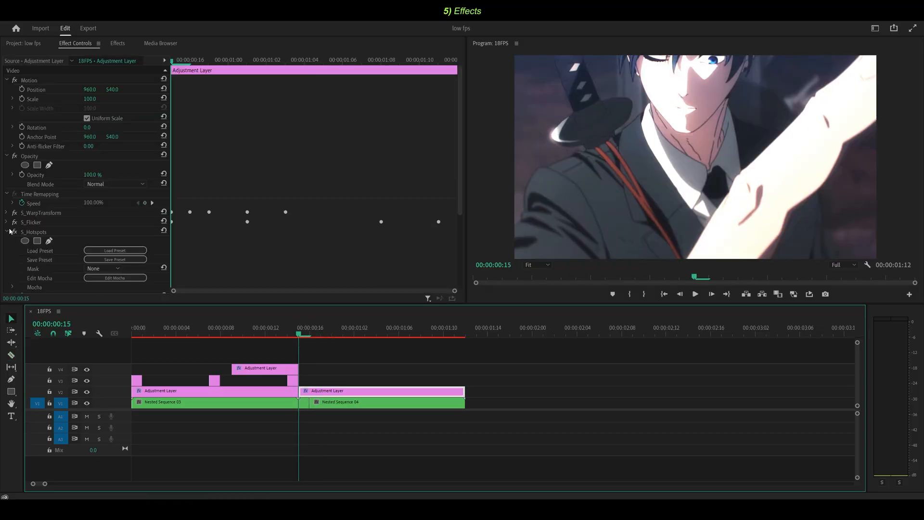
click(116, 44)
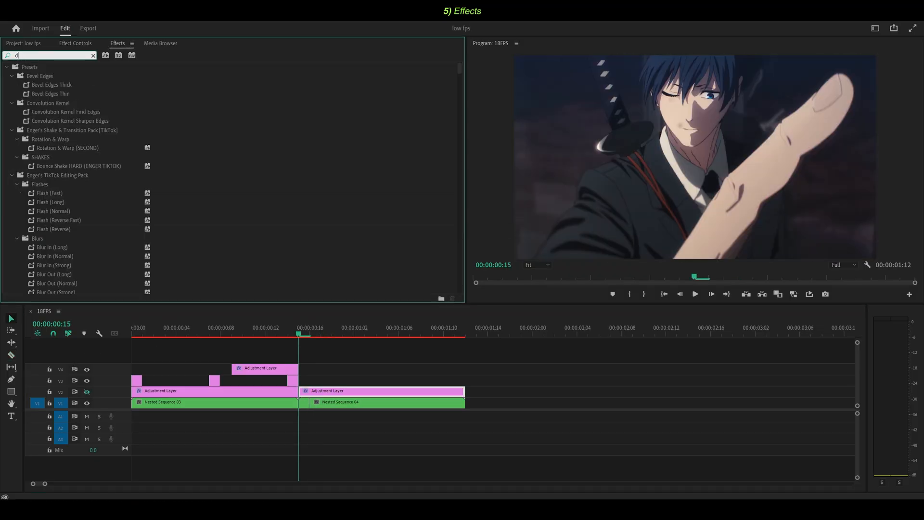
text(displacement)
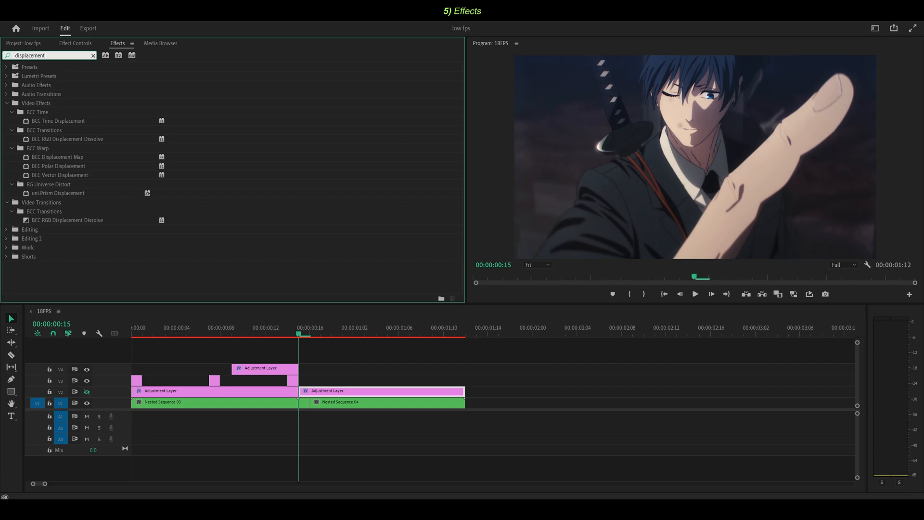
click(75, 44)
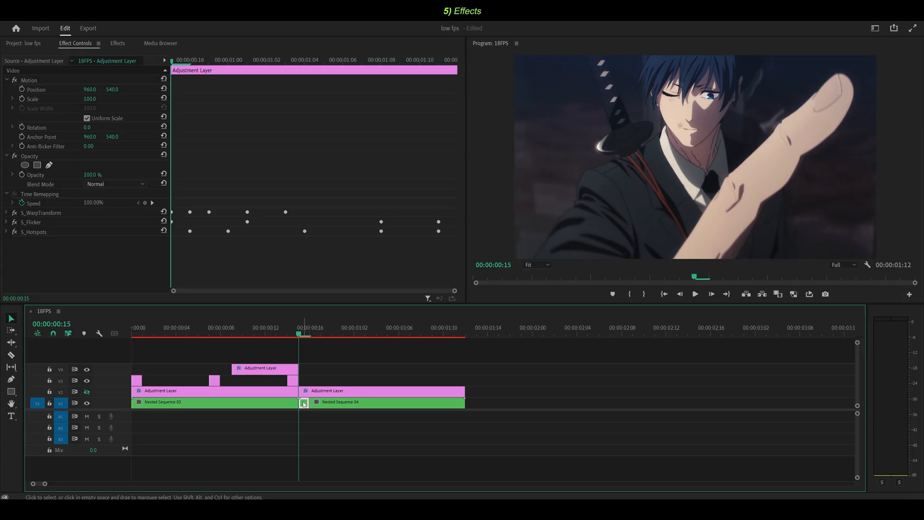
click(304, 403)
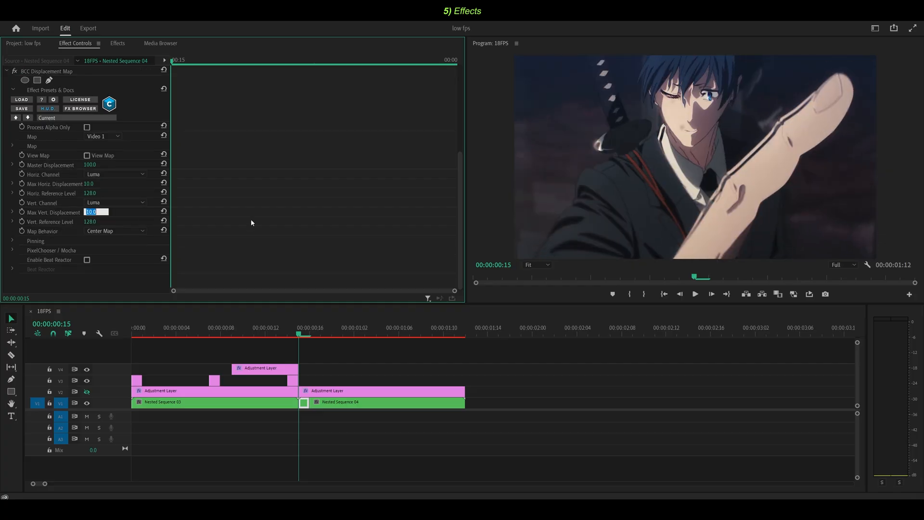
- Set Pin to No Pin and raise Max Vert. Displacement
click(12, 240)
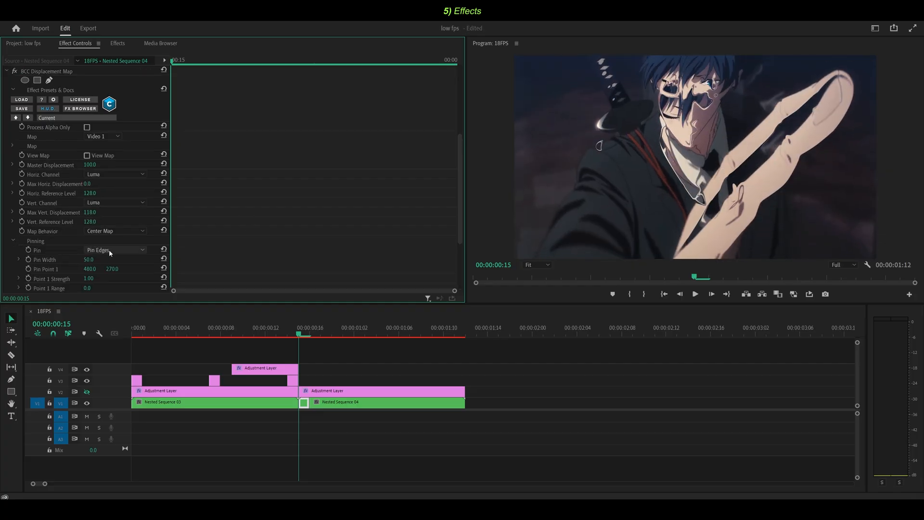
click(114, 249)
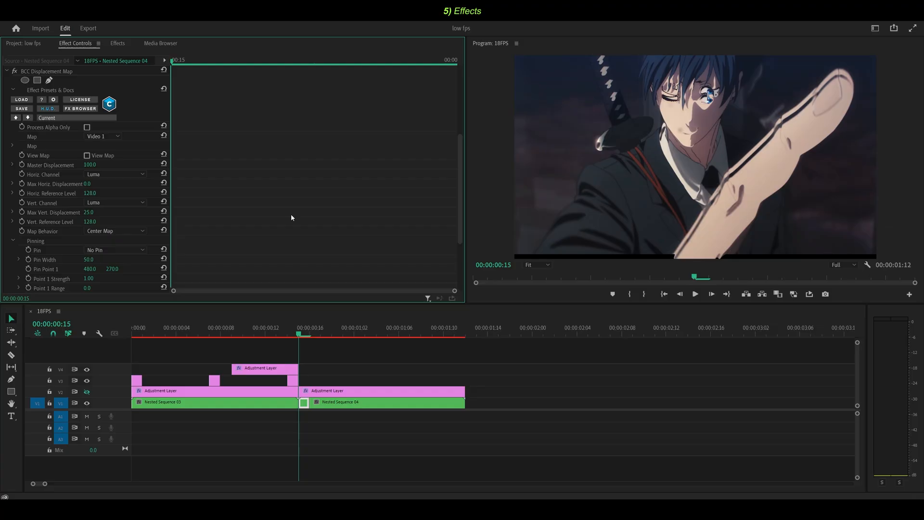
scroll(up, 3)
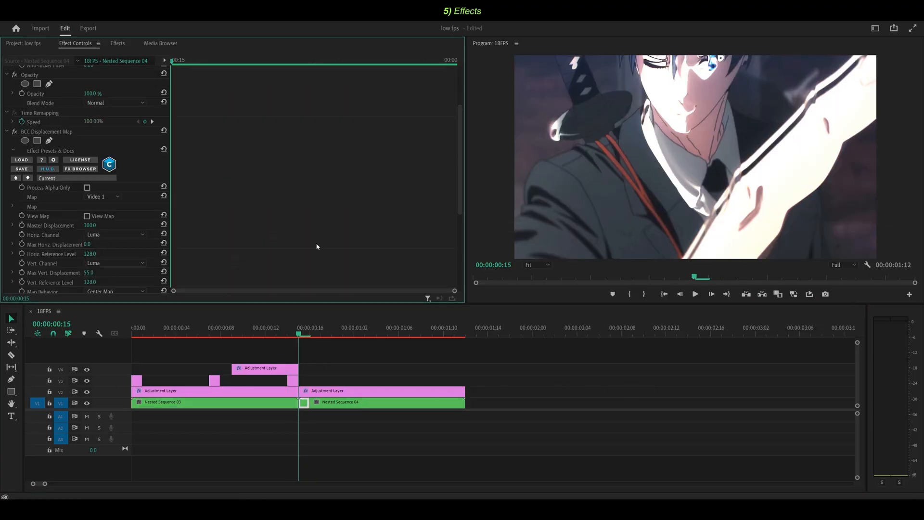
click(23, 43)
text(ARIAL BOL)
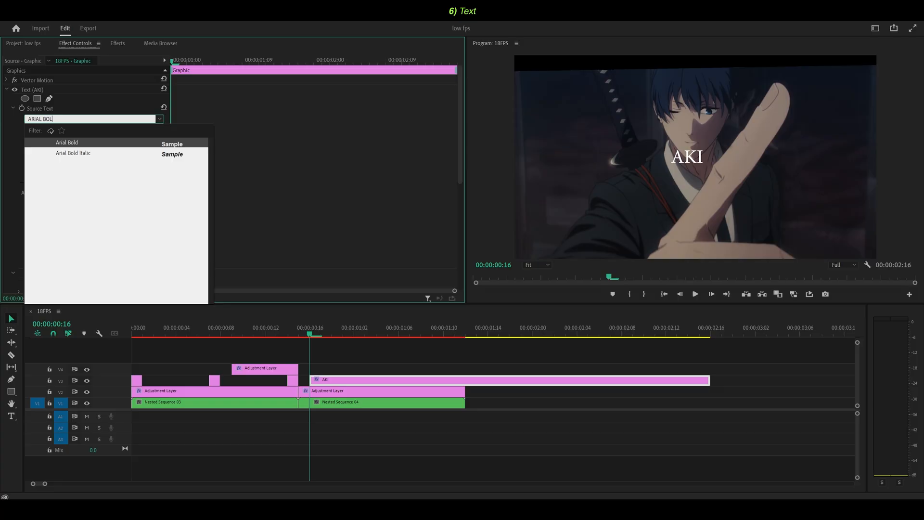
- Set the AKI title to Arial Bold and adjust its fill to a bright green
click(66, 143)
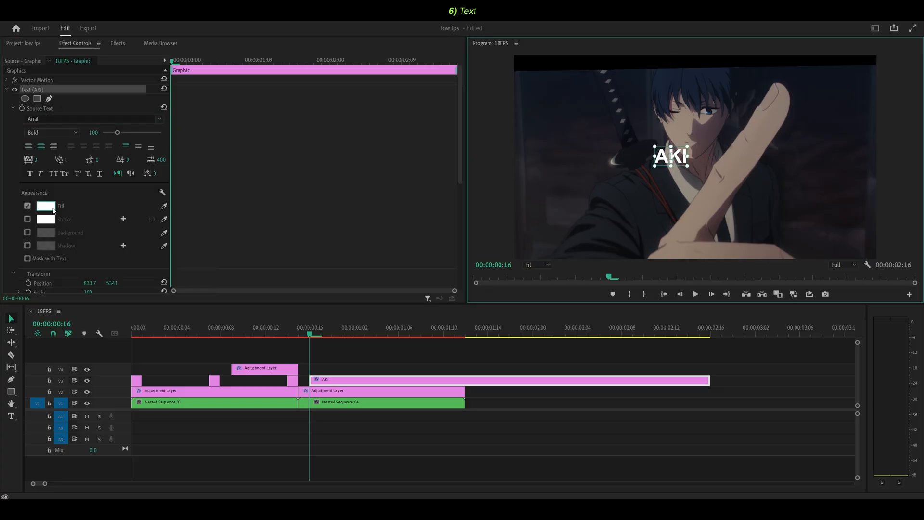
click(45, 206)
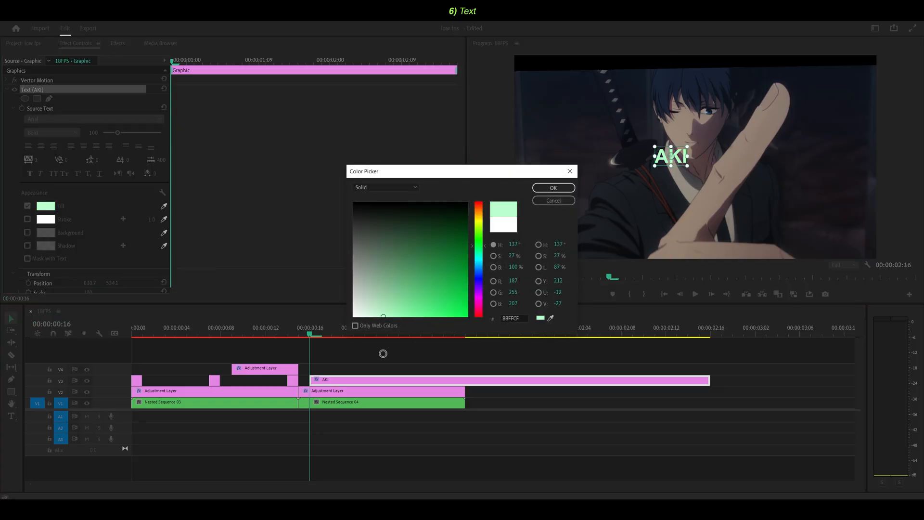
click(552, 188)
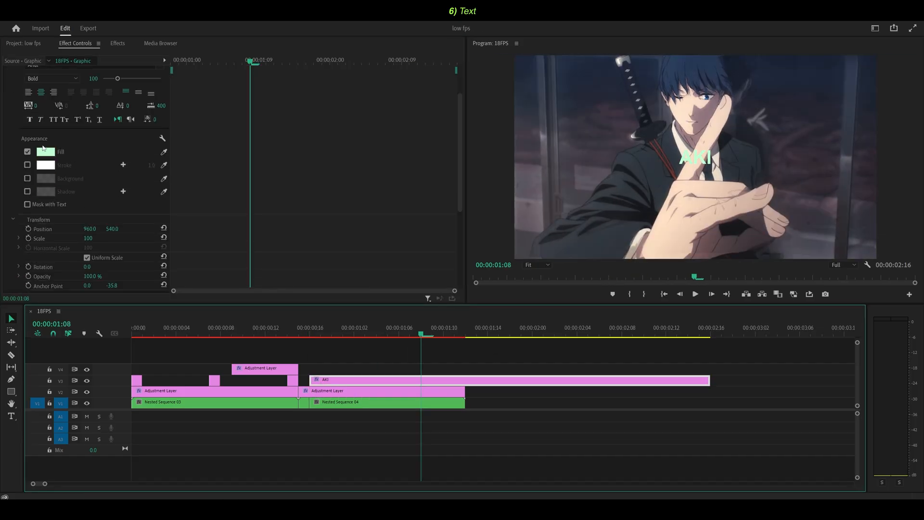
click(45, 152)
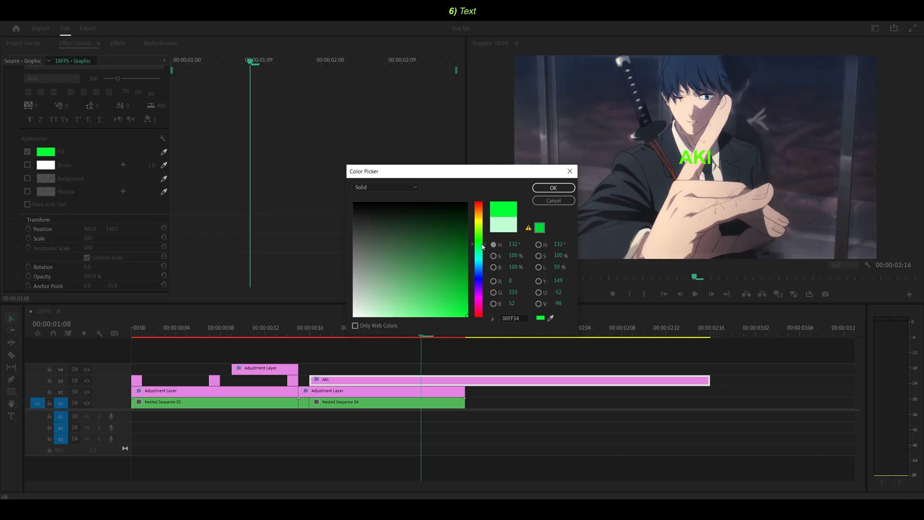
click(553, 188)
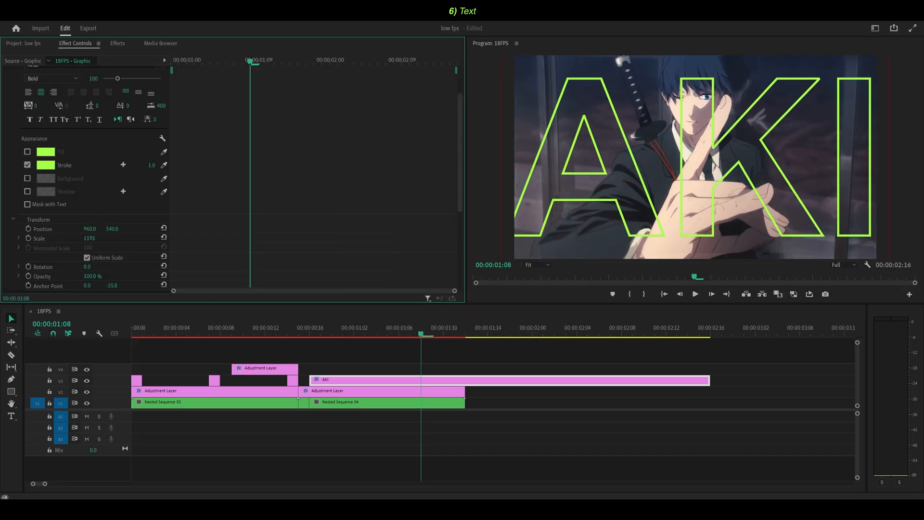
- Select a piece of the AKI title and set its Scale to 97
click(386, 402)
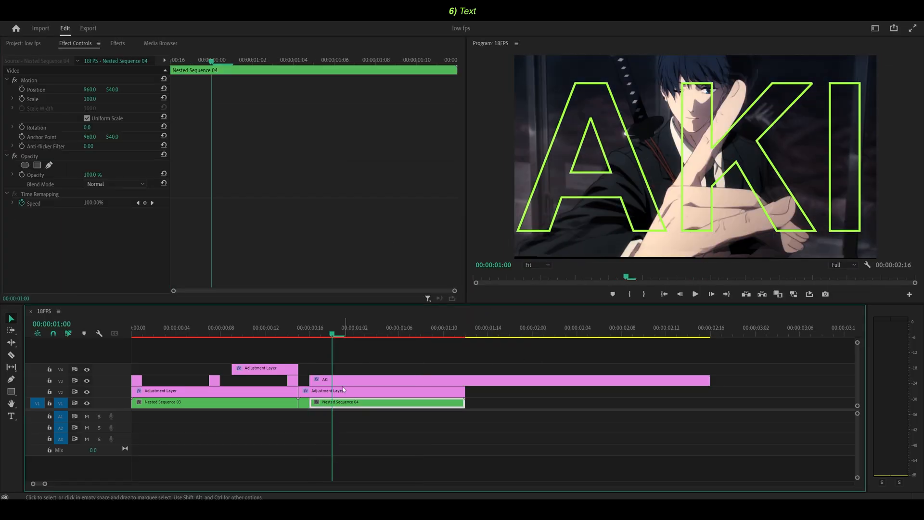
click(354, 380)
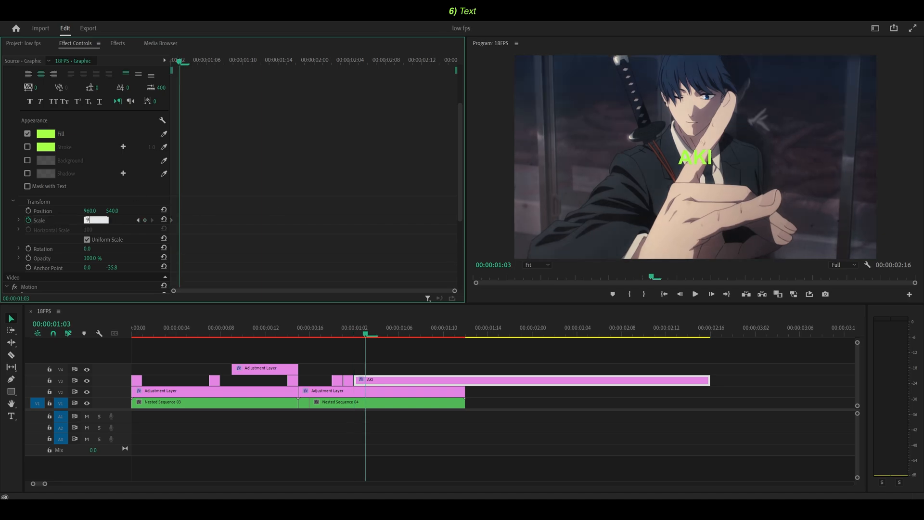
text(97)
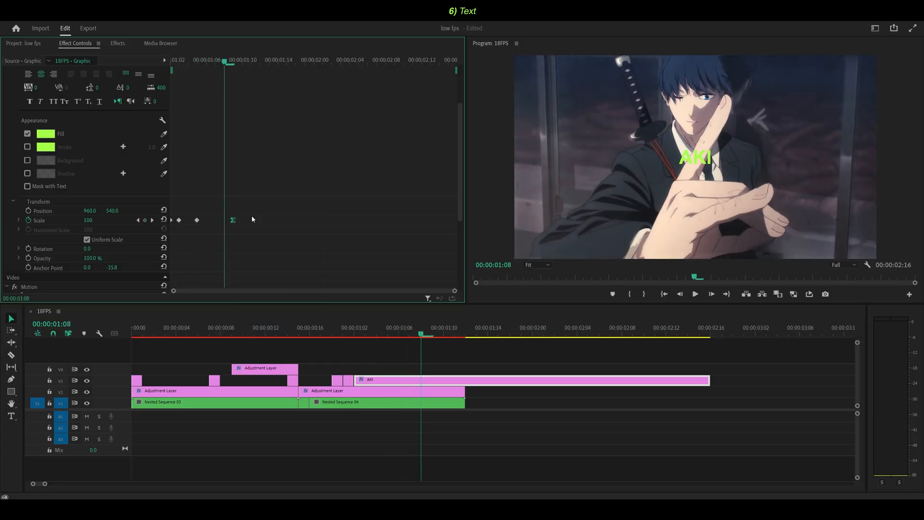
- Keyframe the title's scale and reselect Nested Sequence 04 for the next layer
click(386, 403)
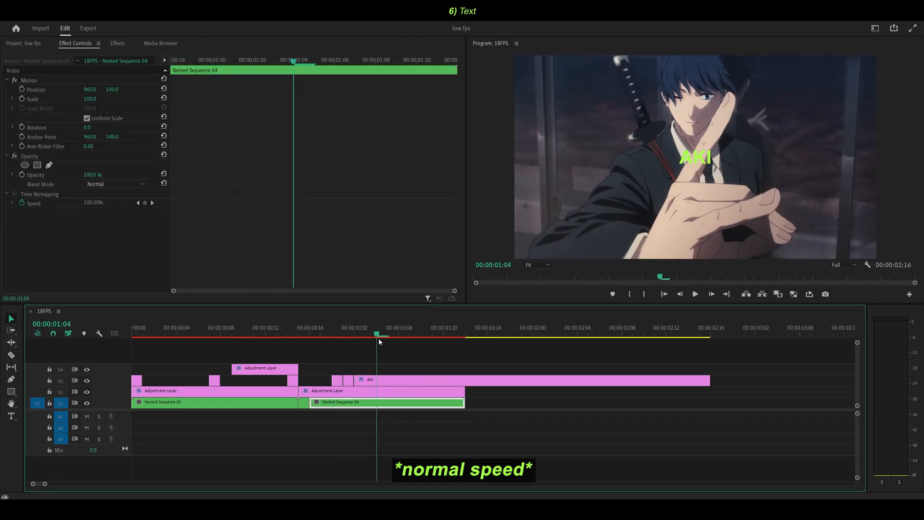
click(309, 335)
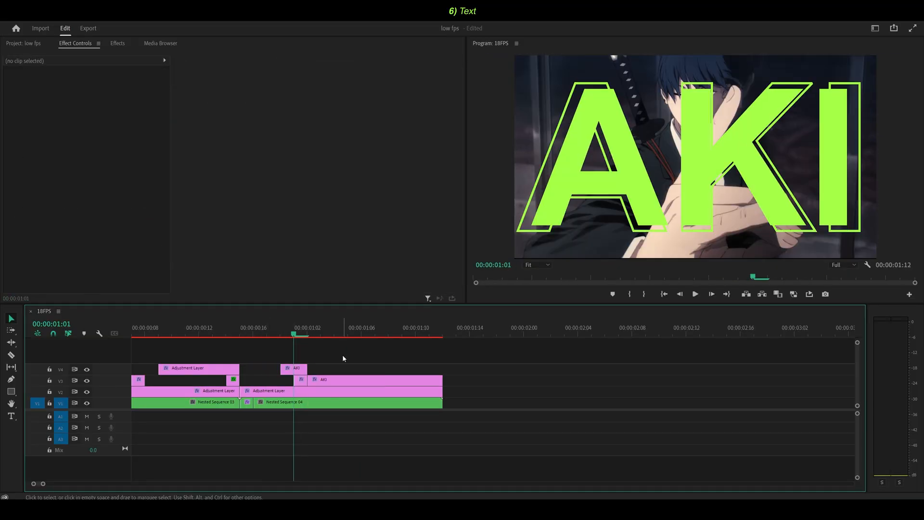
click(347, 403)
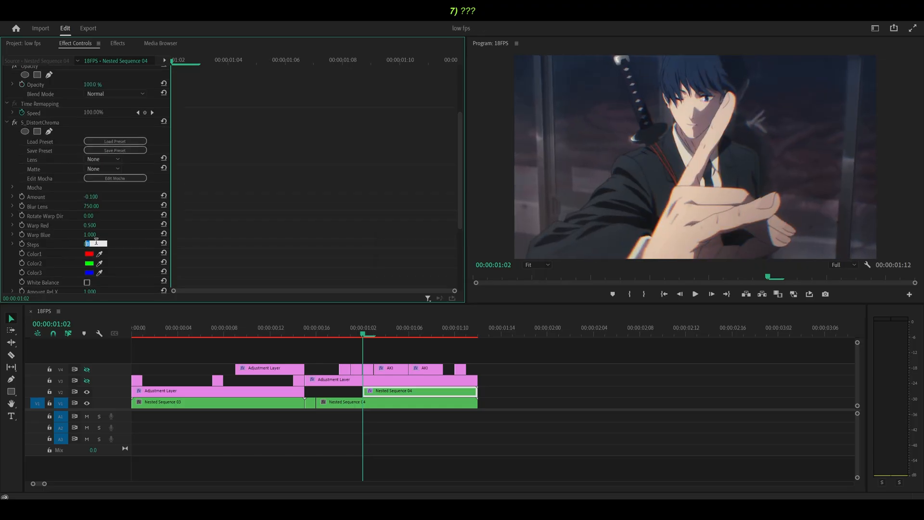
- Adjust the S_DistortChroma steps on the duplicate and lower its opacity to a faint overlay
click(114, 130)
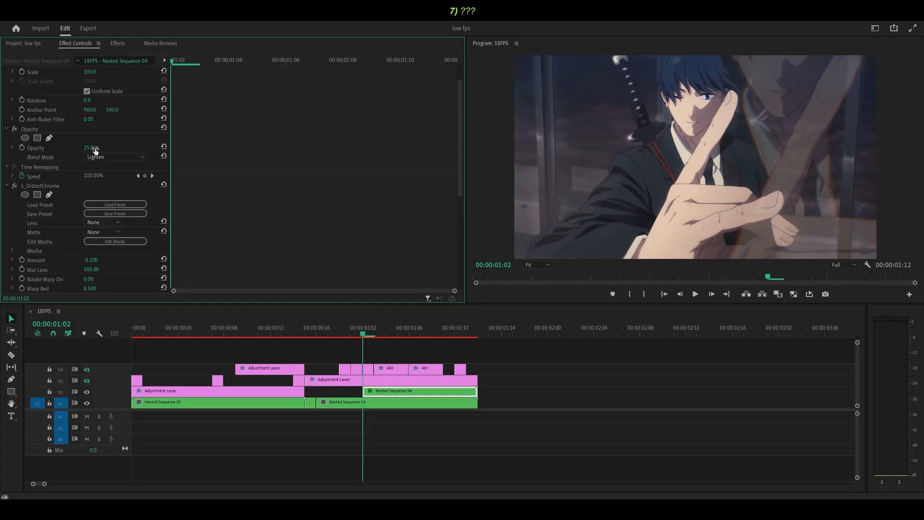
click(117, 43)
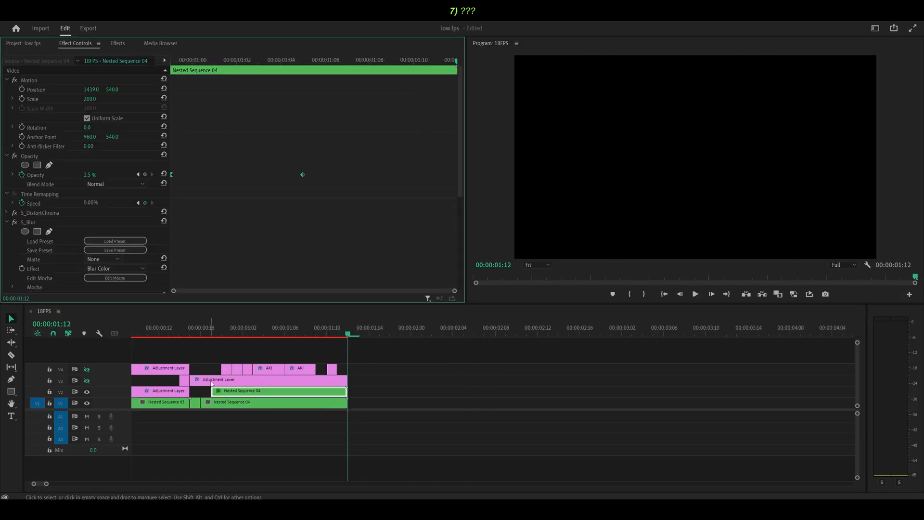
- In Export video settings keep MOV container and confirm AfterCodecs encoding Speed 1
click(88, 28)
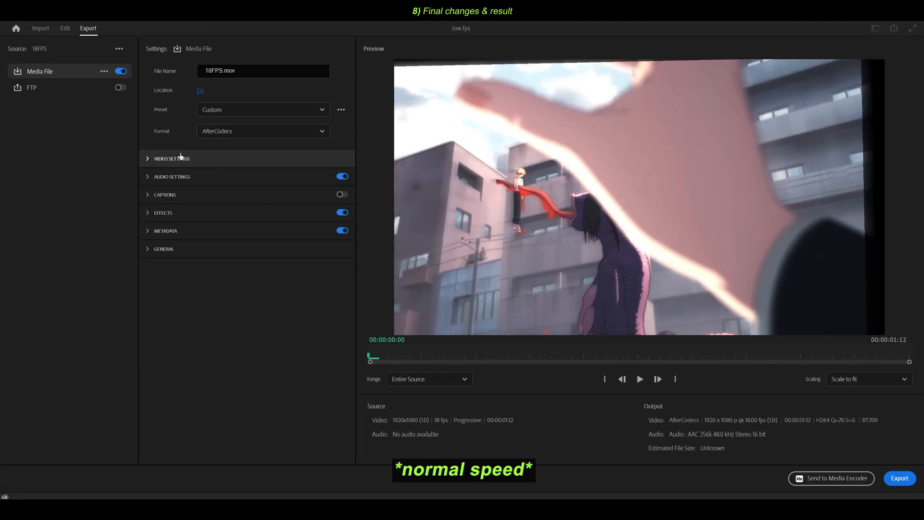
click(171, 158)
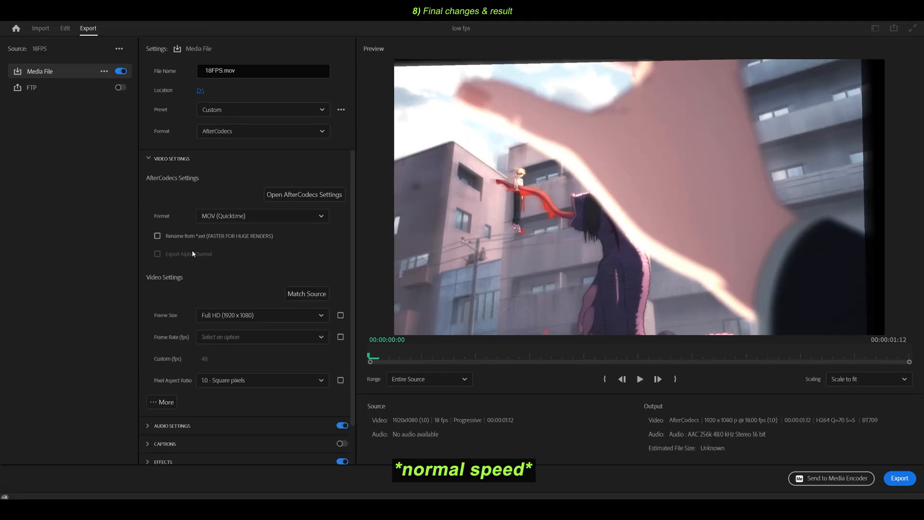
click(262, 214)
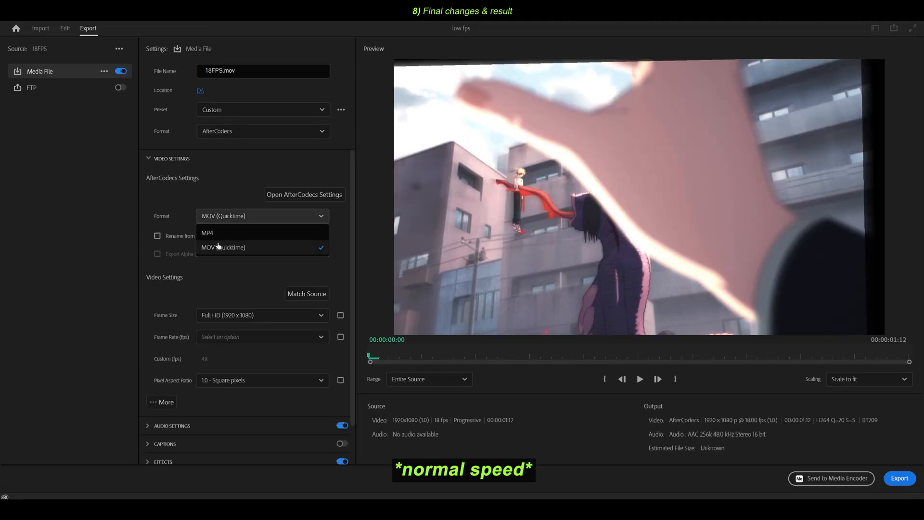
click(304, 194)
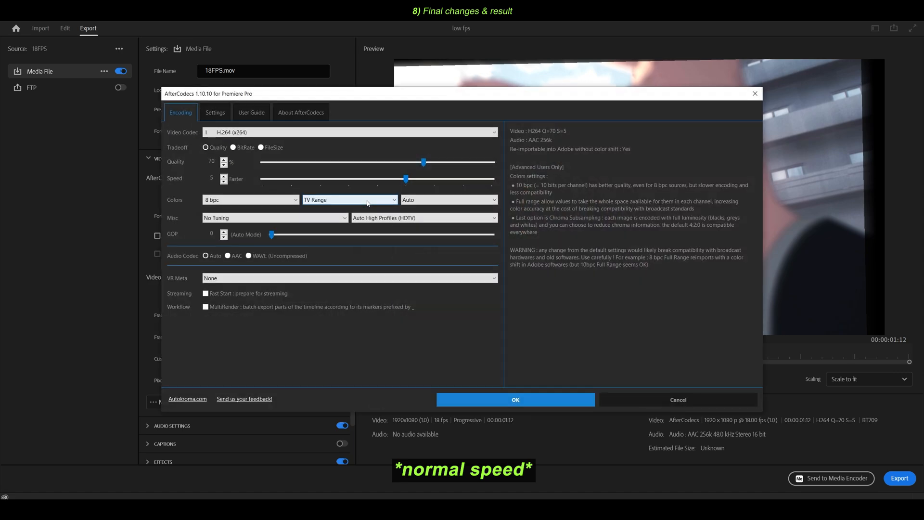
mouse_move(269, 182)
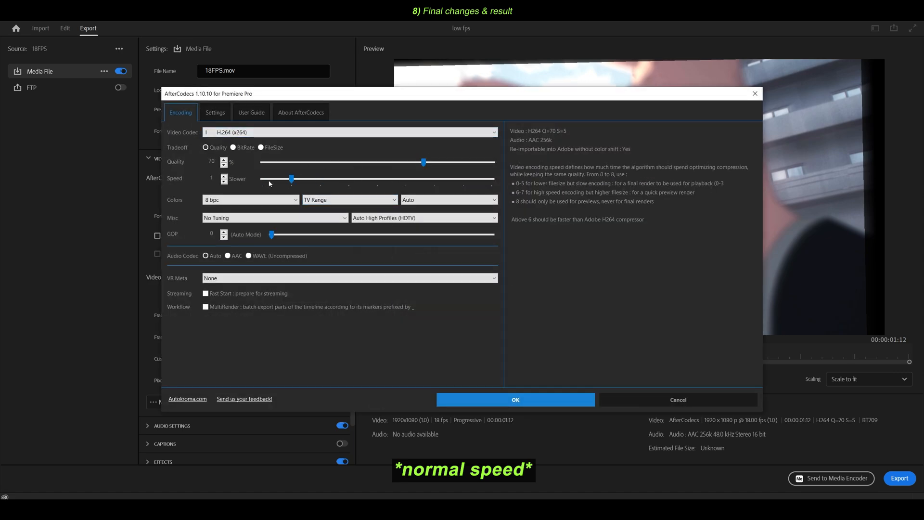
click(514, 400)
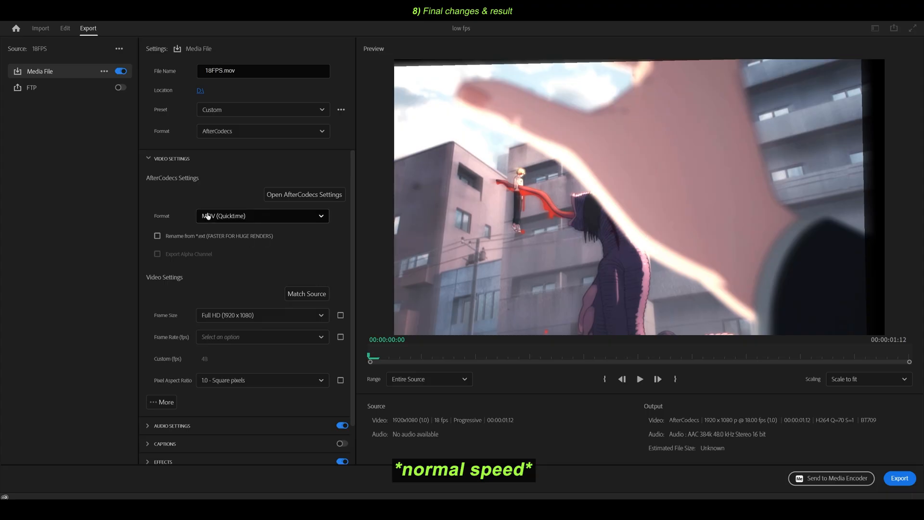
- Enable the frame rate override for a custom 18 fps export
scroll(down, 3)
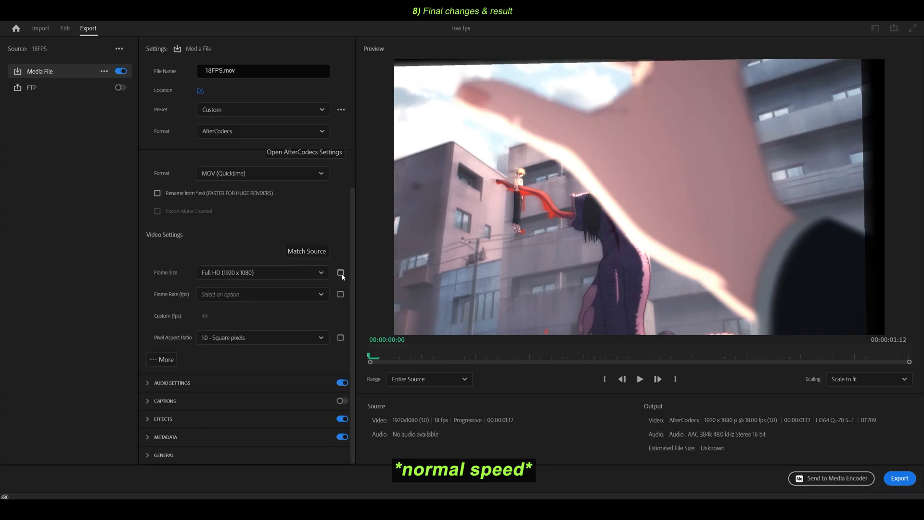
click(340, 273)
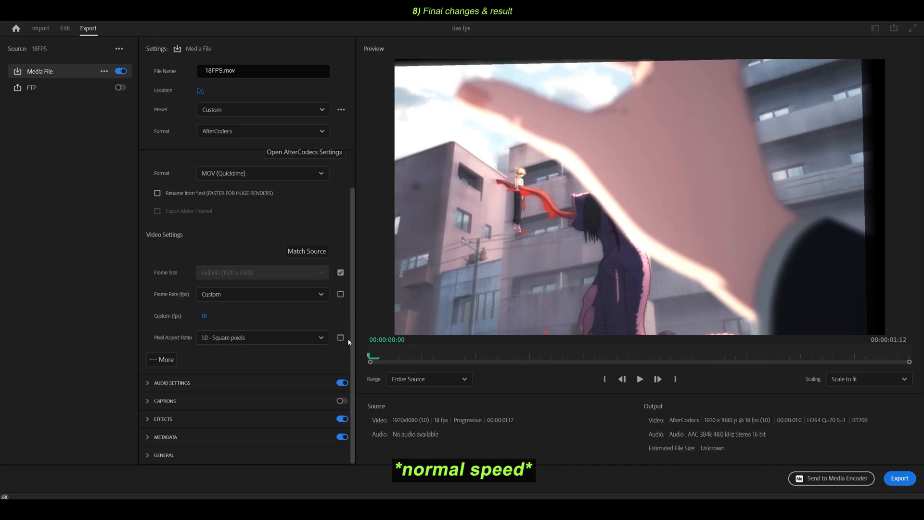
- Return to Edit, step through the Nested Sequence 03 hand shot and inspect its RSMB/Twixtor blur
click(64, 28)
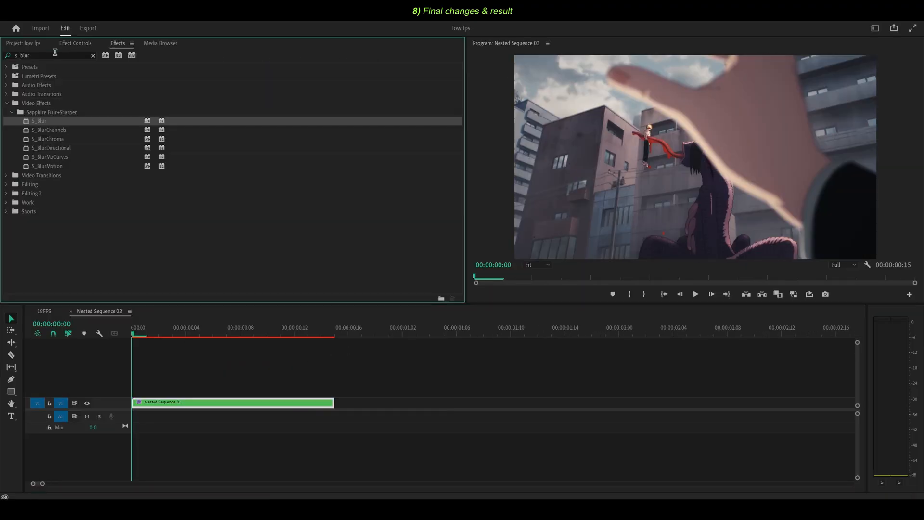
click(75, 44)
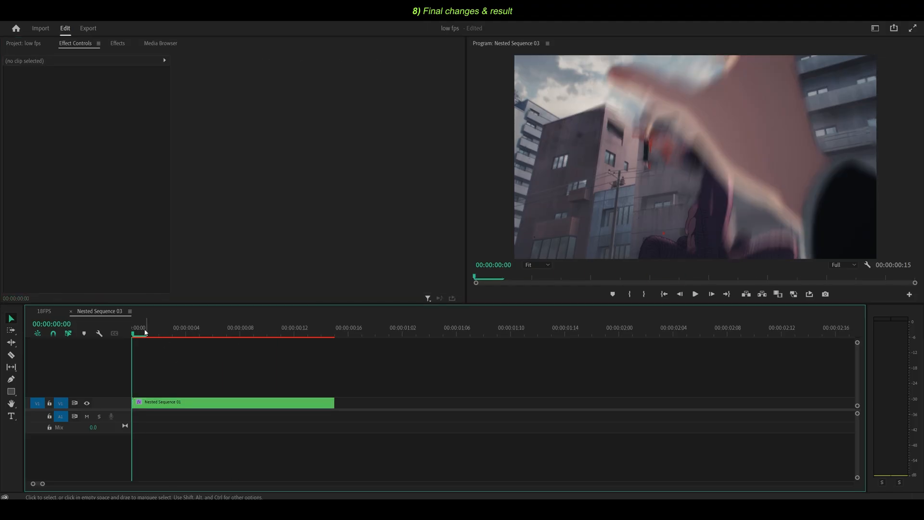
click(695, 293)
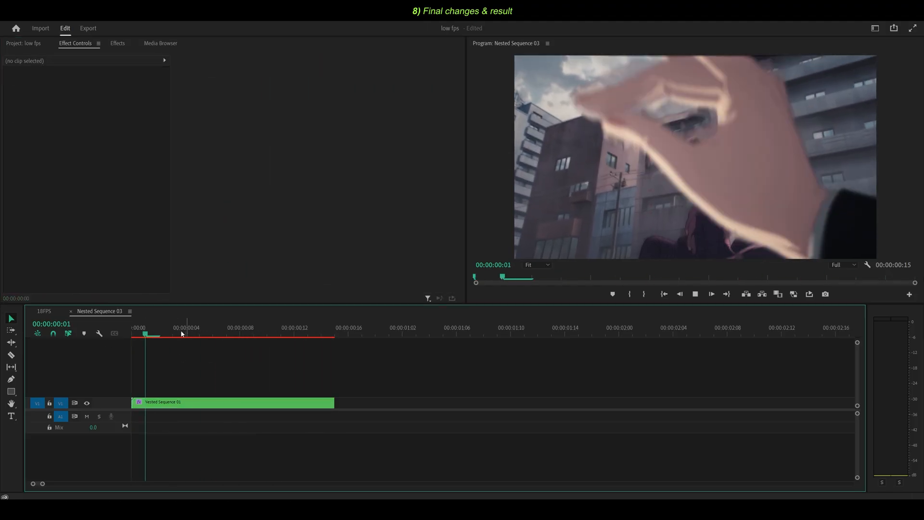
click(233, 402)
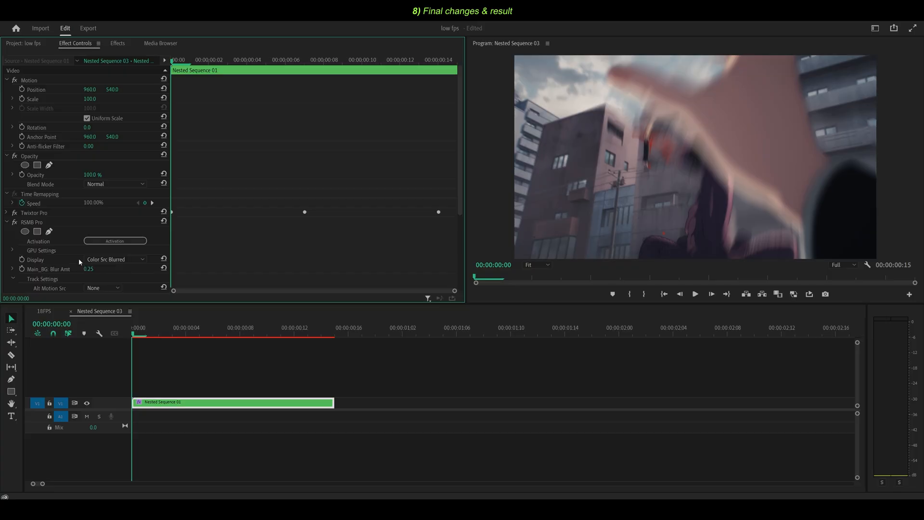